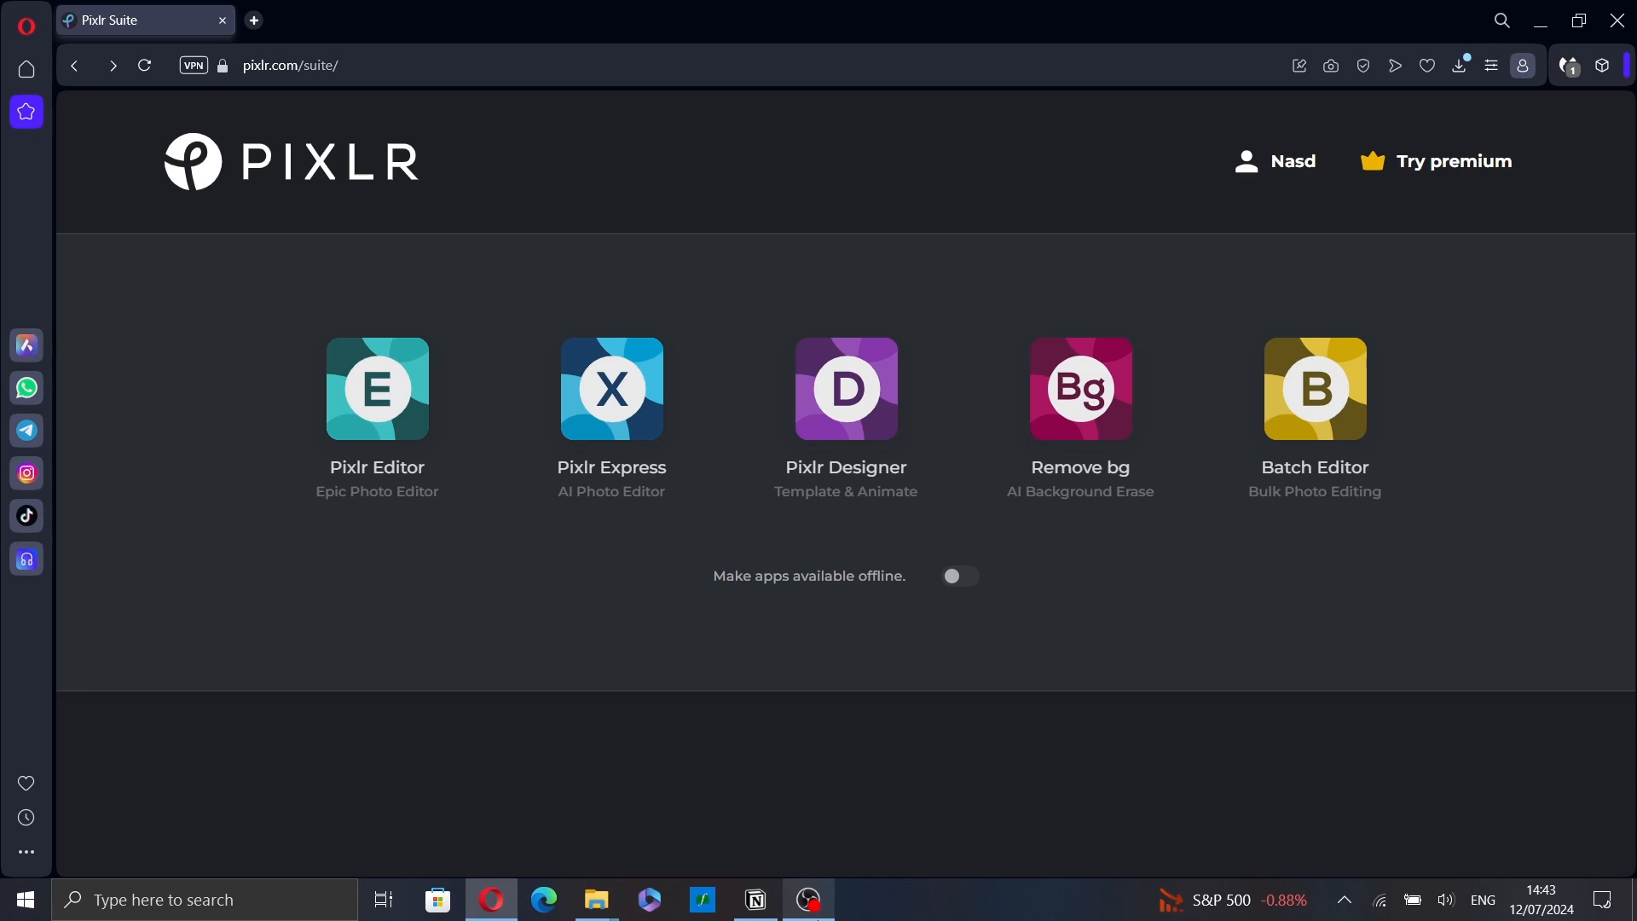
mouse_move(377, 389)
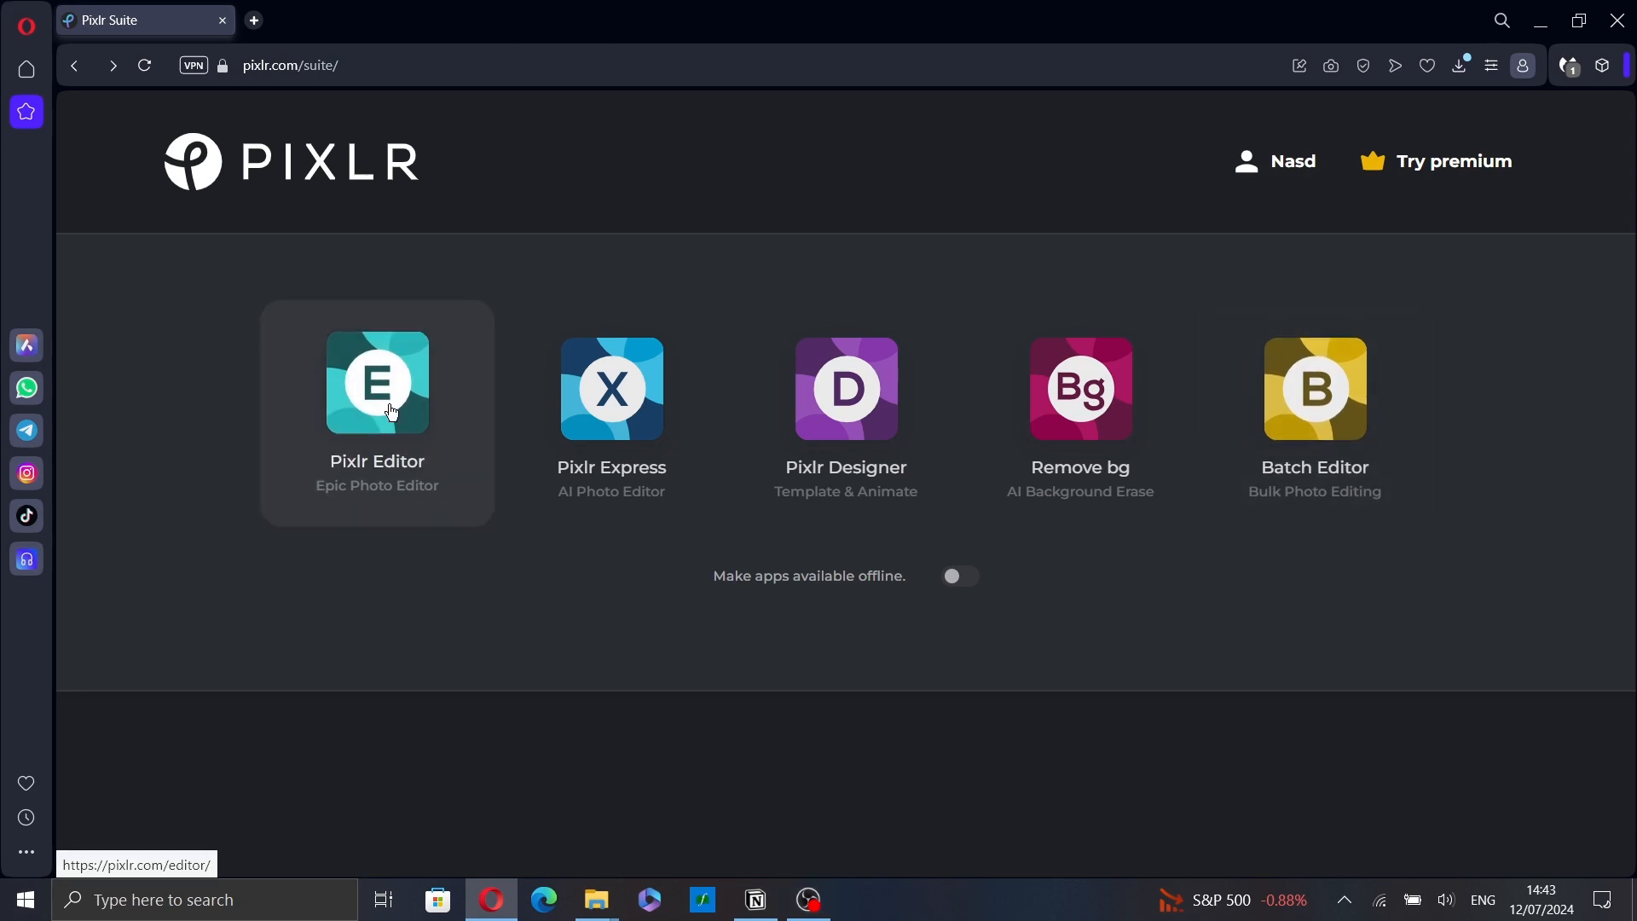
- Launch Pixlr Editor from the Pixlr suite page
left_click(377, 380)
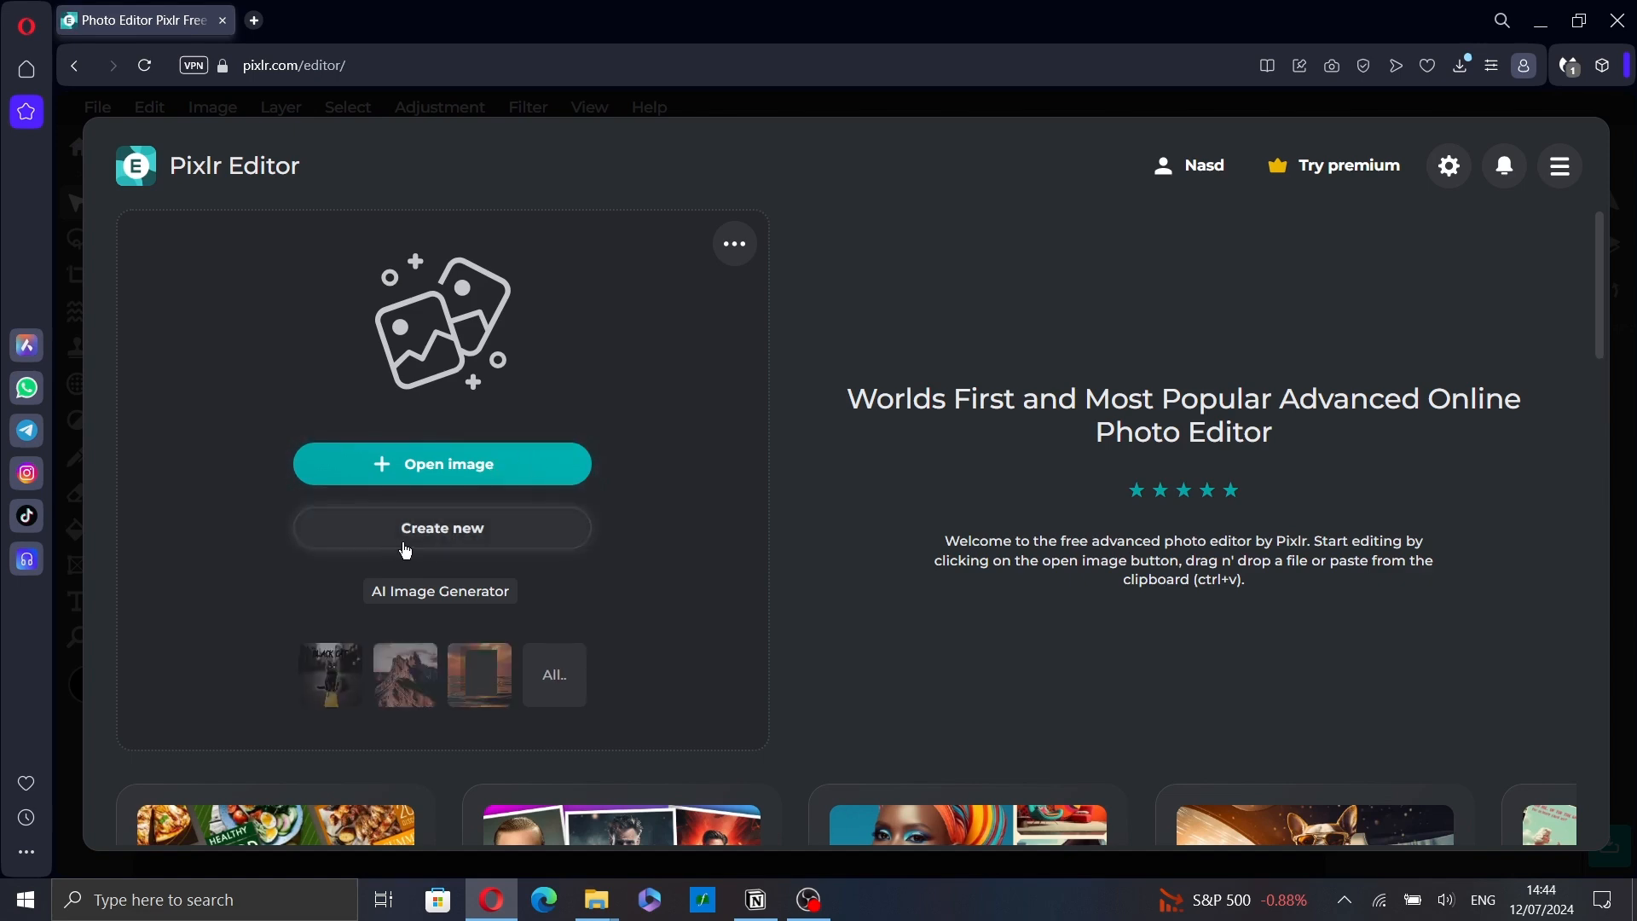
mouse_move(491, 471)
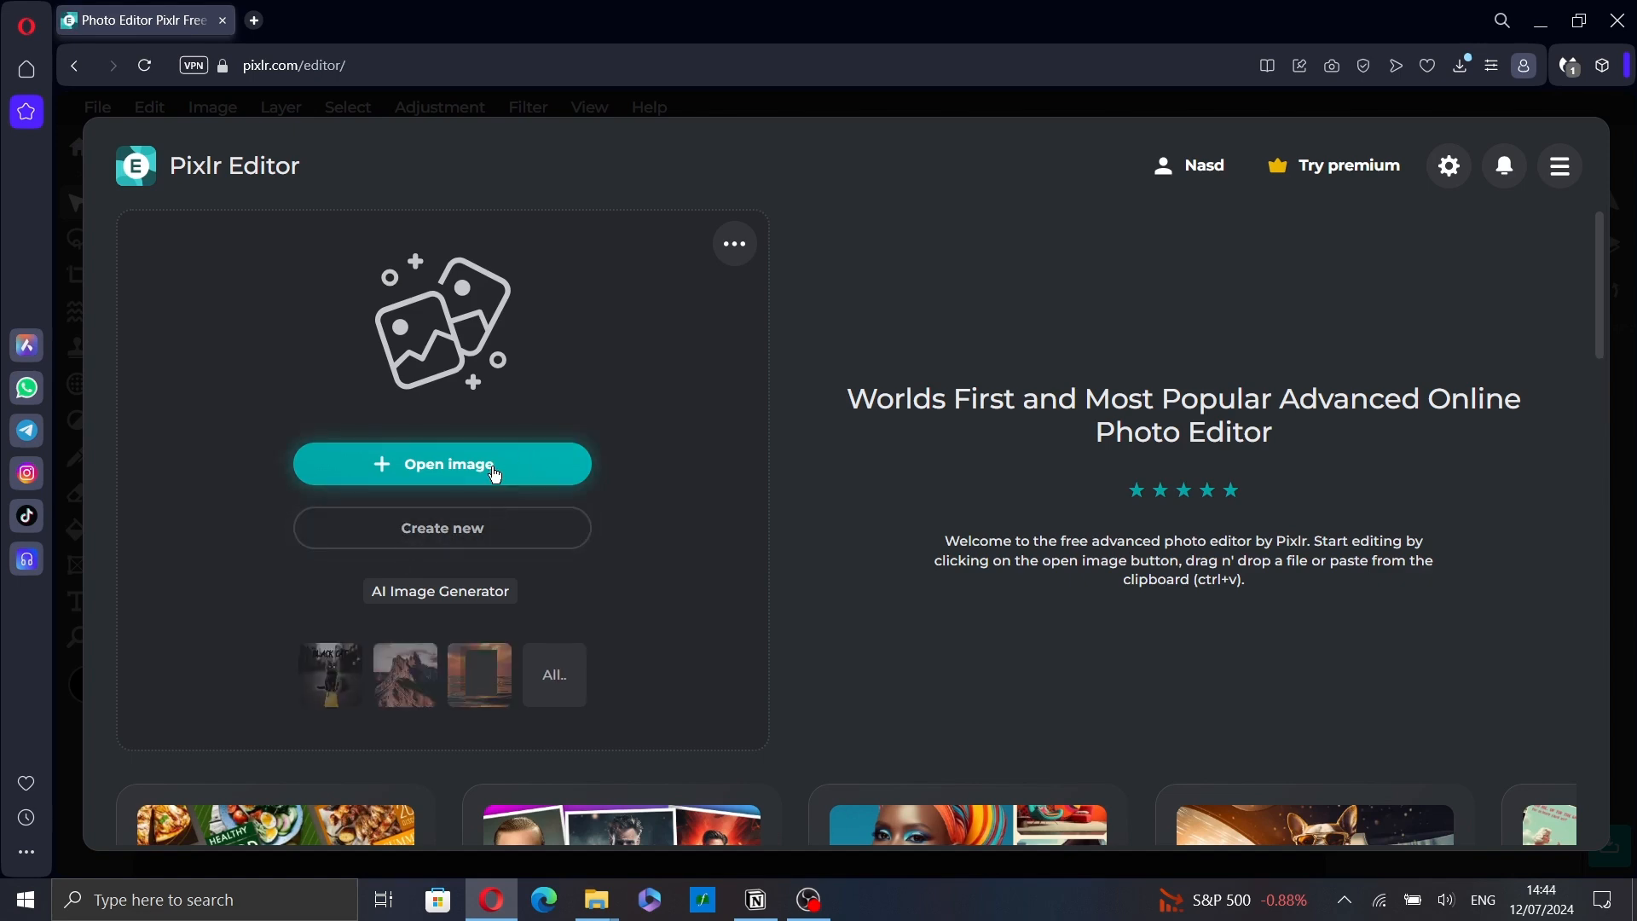
- Load the black cat PNG as the Background layer and bring up the Filter list
left_click(442, 464)
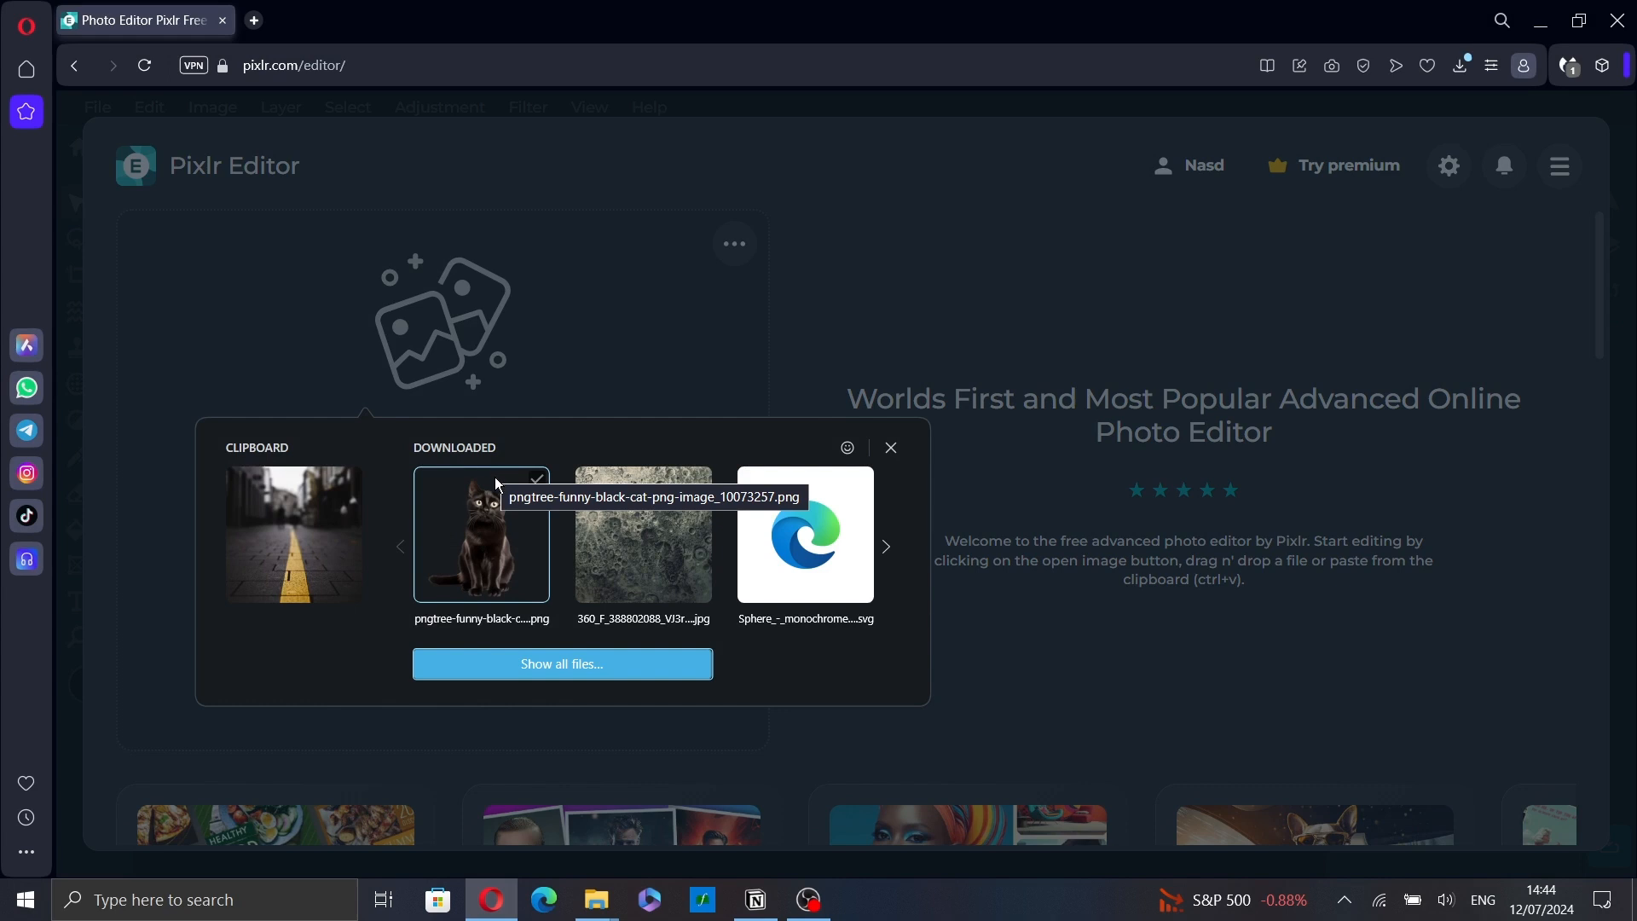
mouse_move(532, 548)
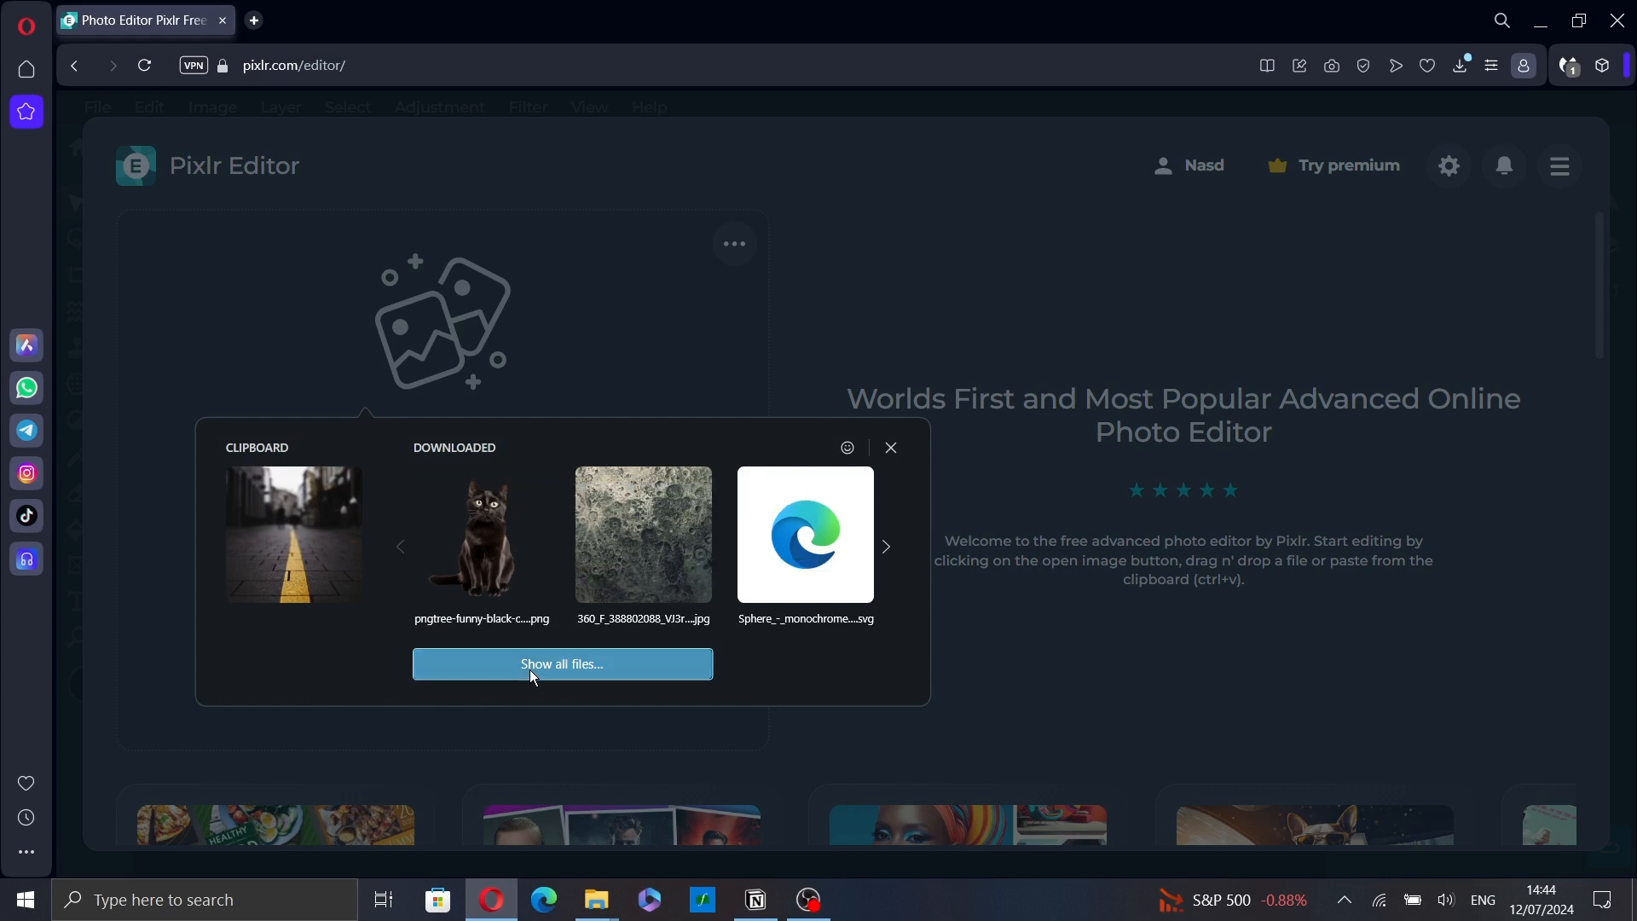
left_click(561, 663)
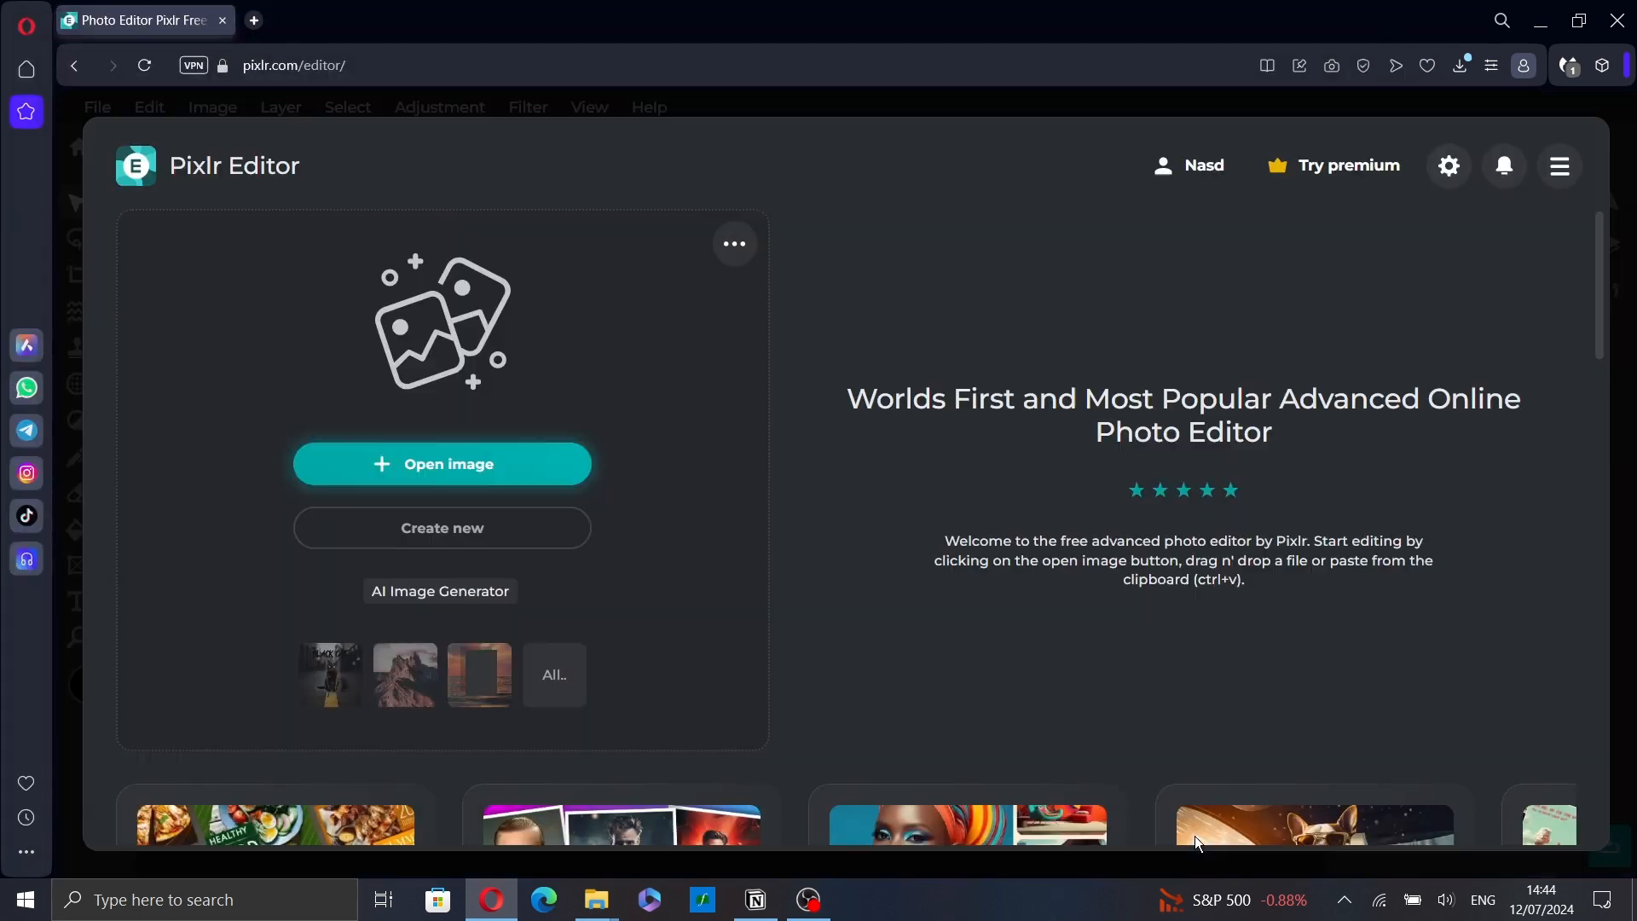
left_click(440, 464)
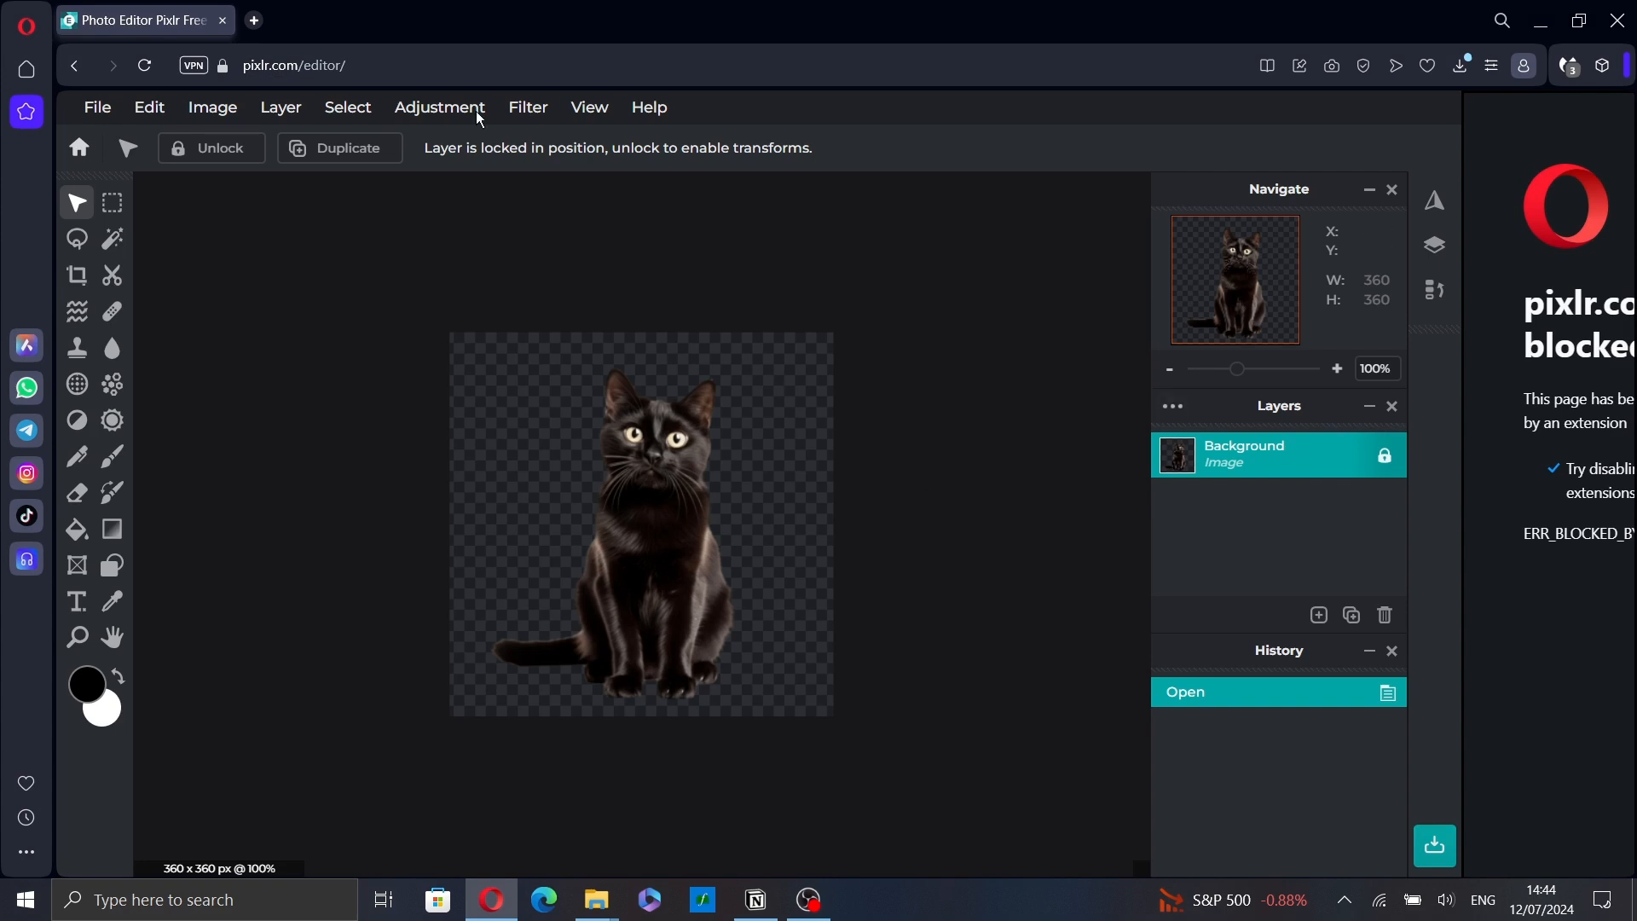
left_click(527, 106)
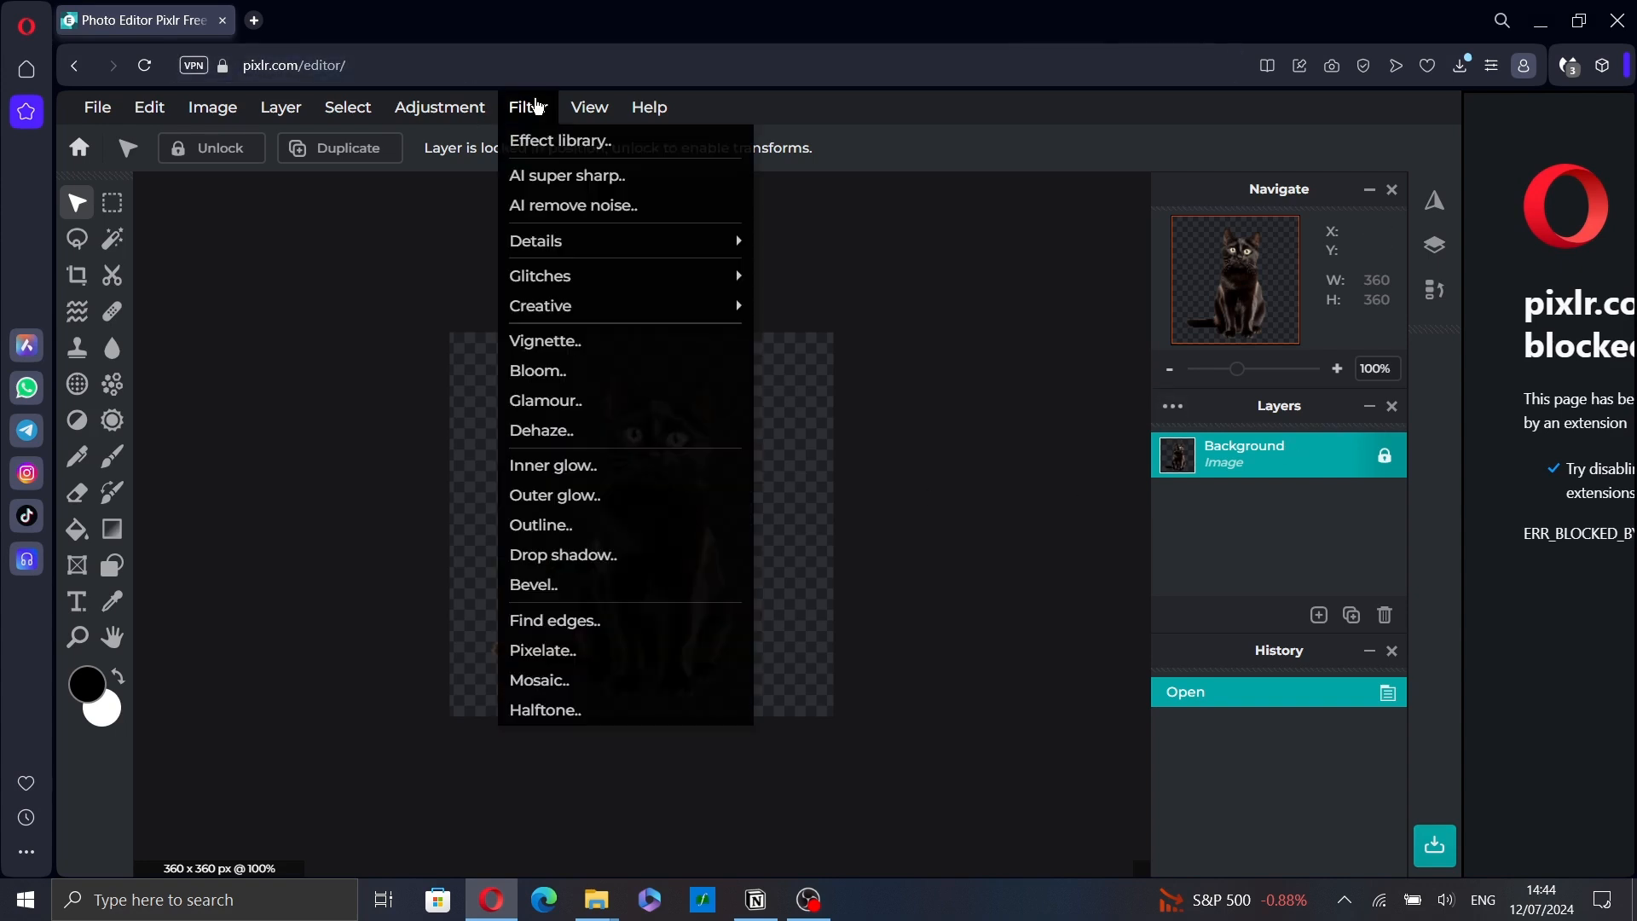
mouse_move(547, 118)
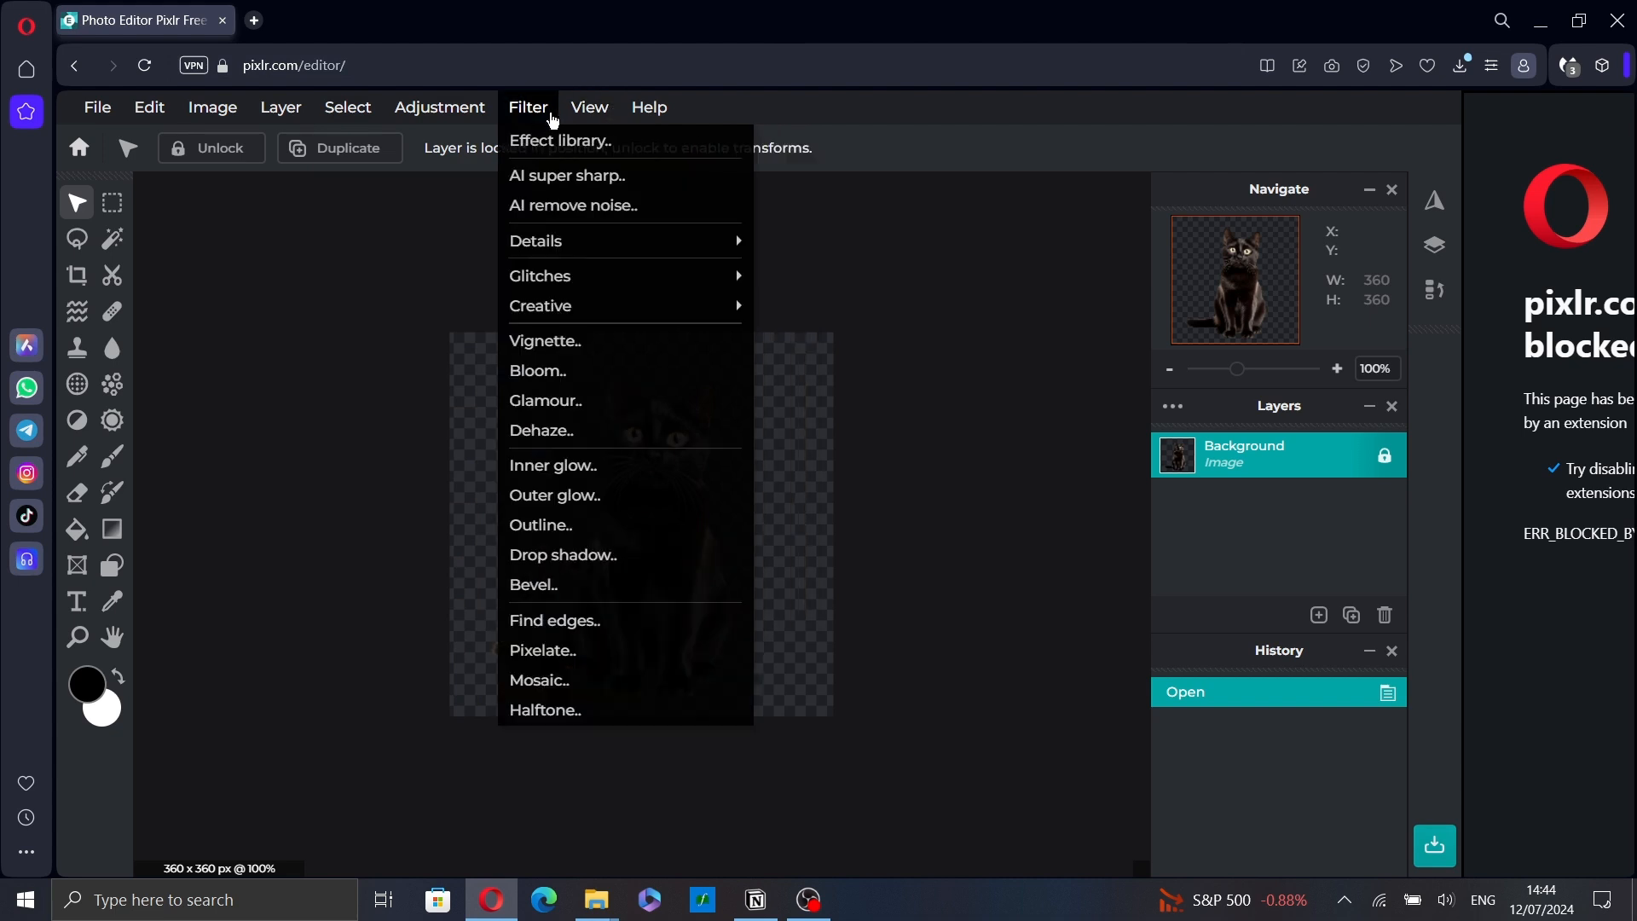
mouse_move(554, 495)
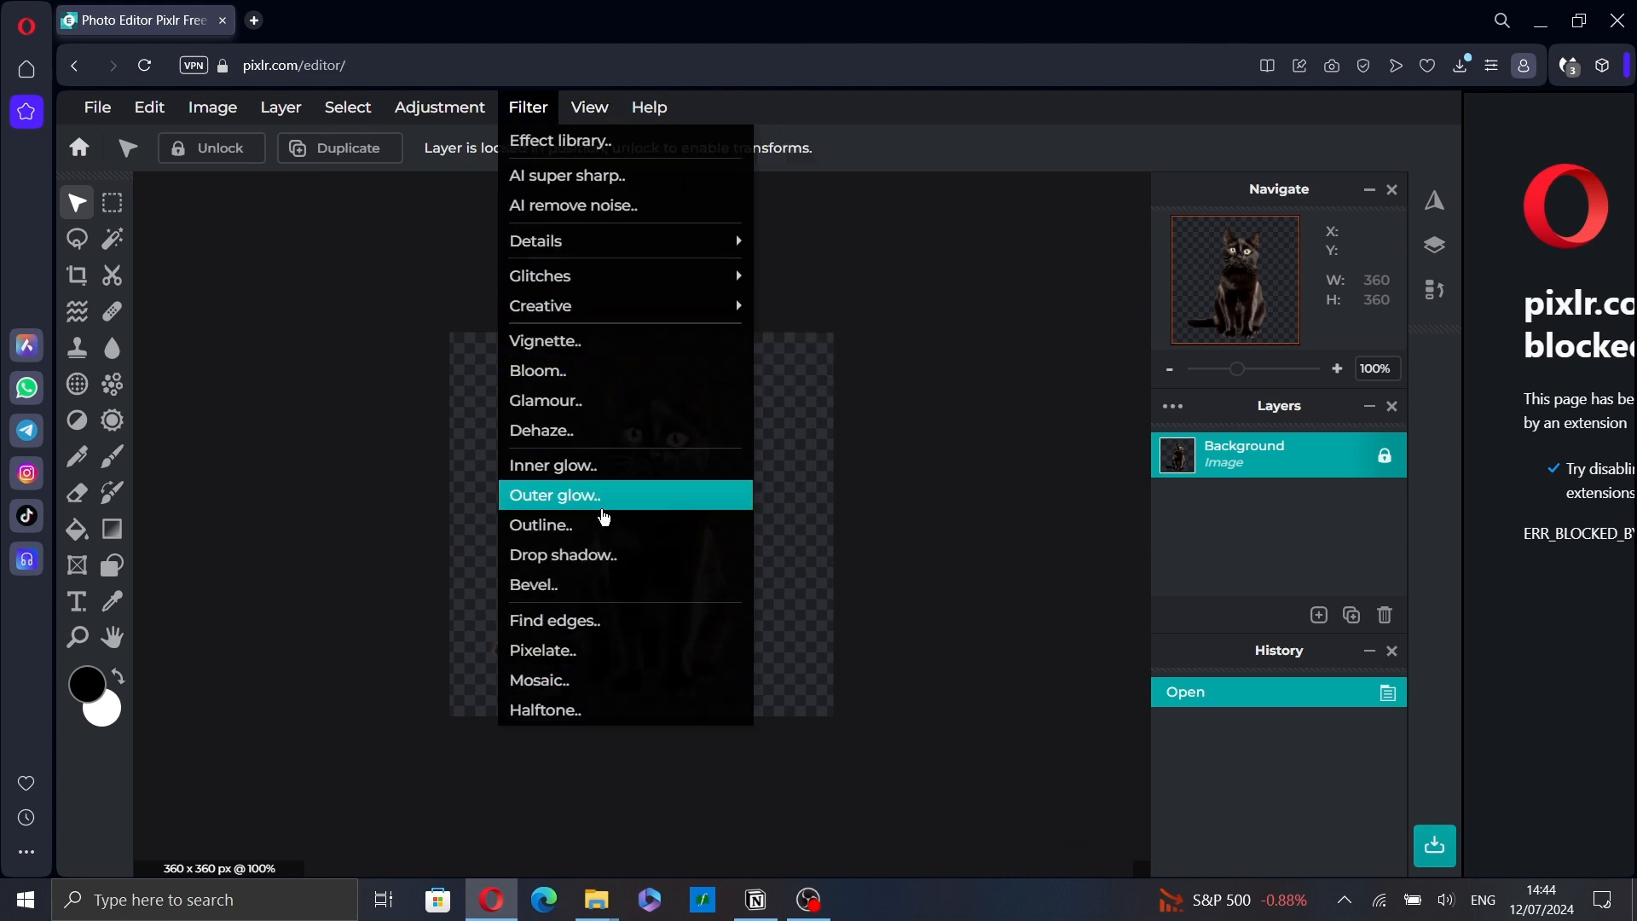
- Start an Outer glow with a grey colour and 27px size
left_click(554, 494)
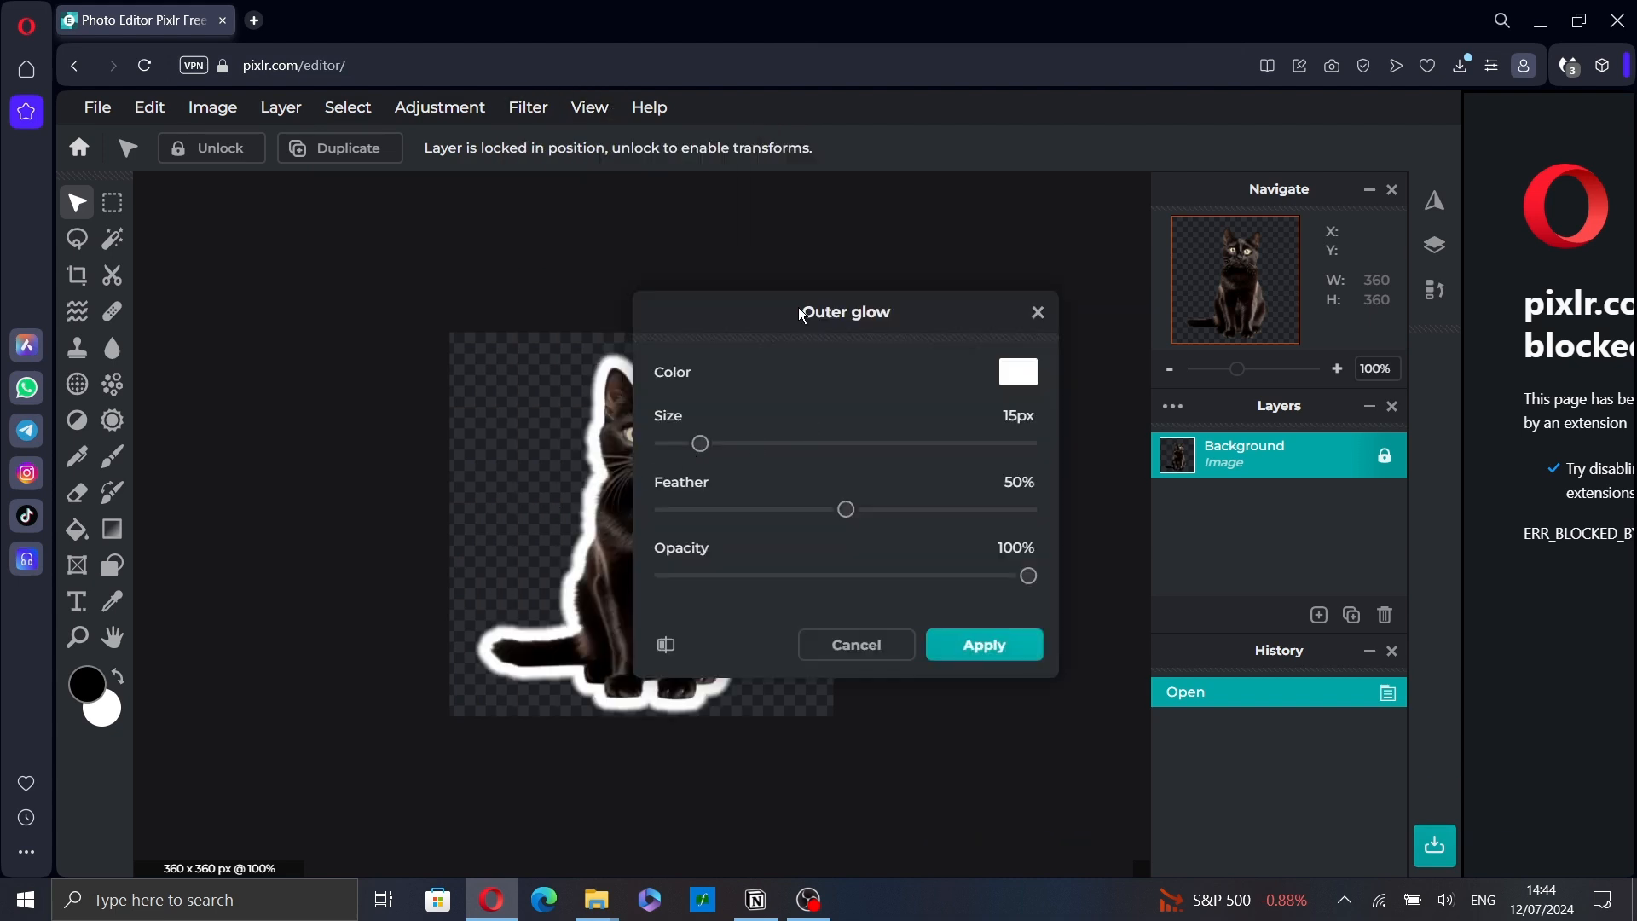
left_click_drag(844, 311, 1072, 208)
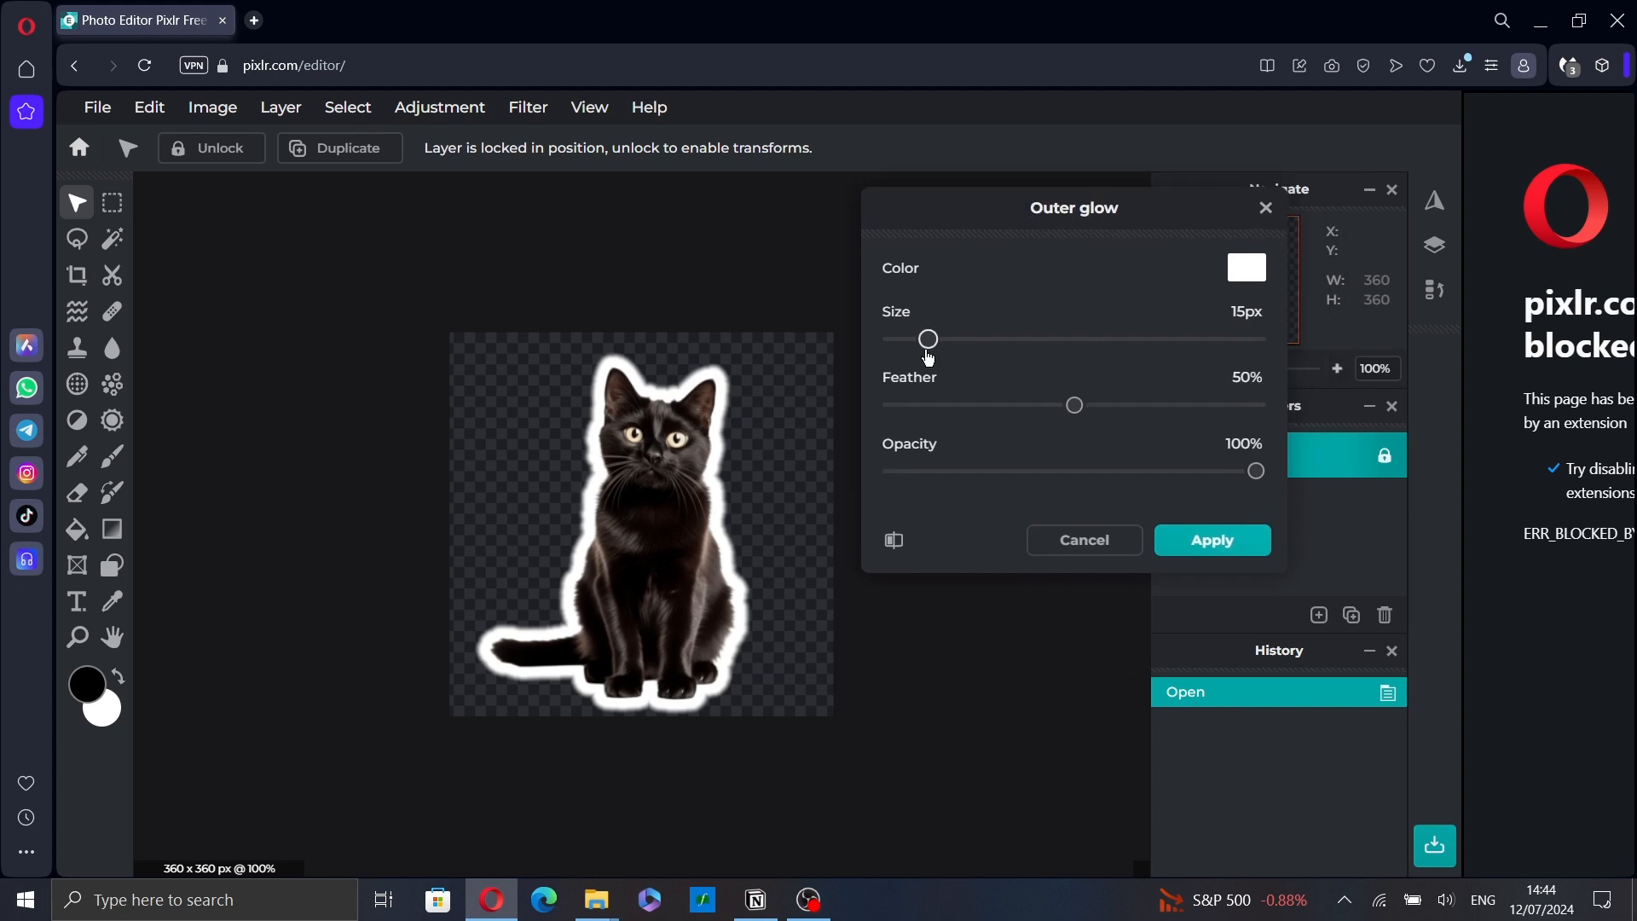
left_click_drag(927, 338, 960, 338)
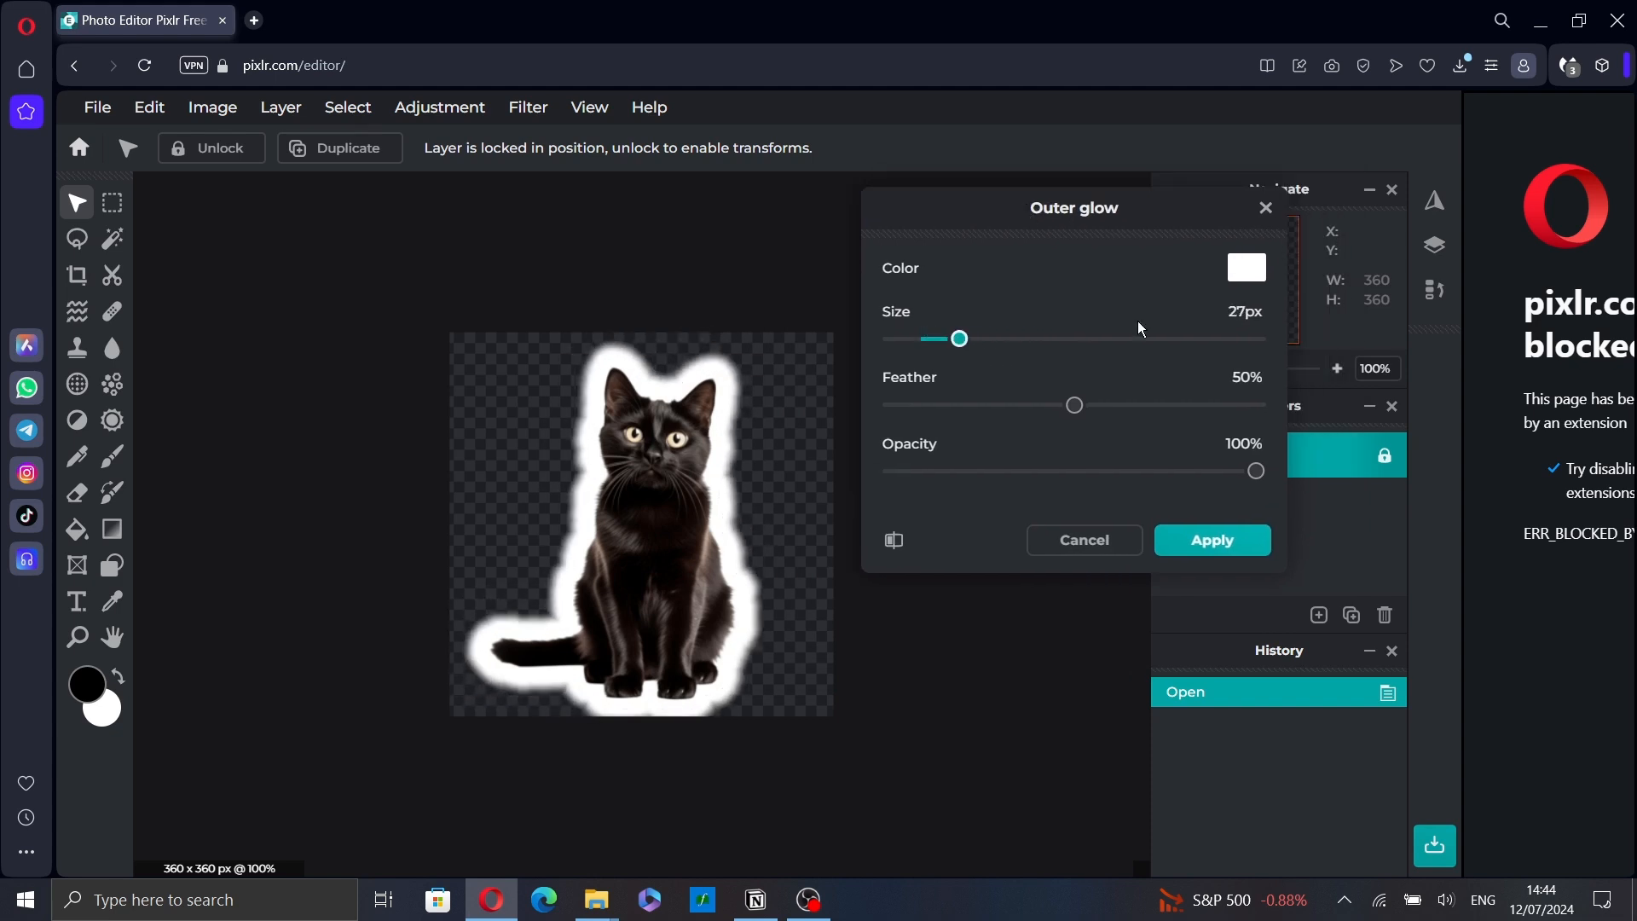
left_click(1245, 268)
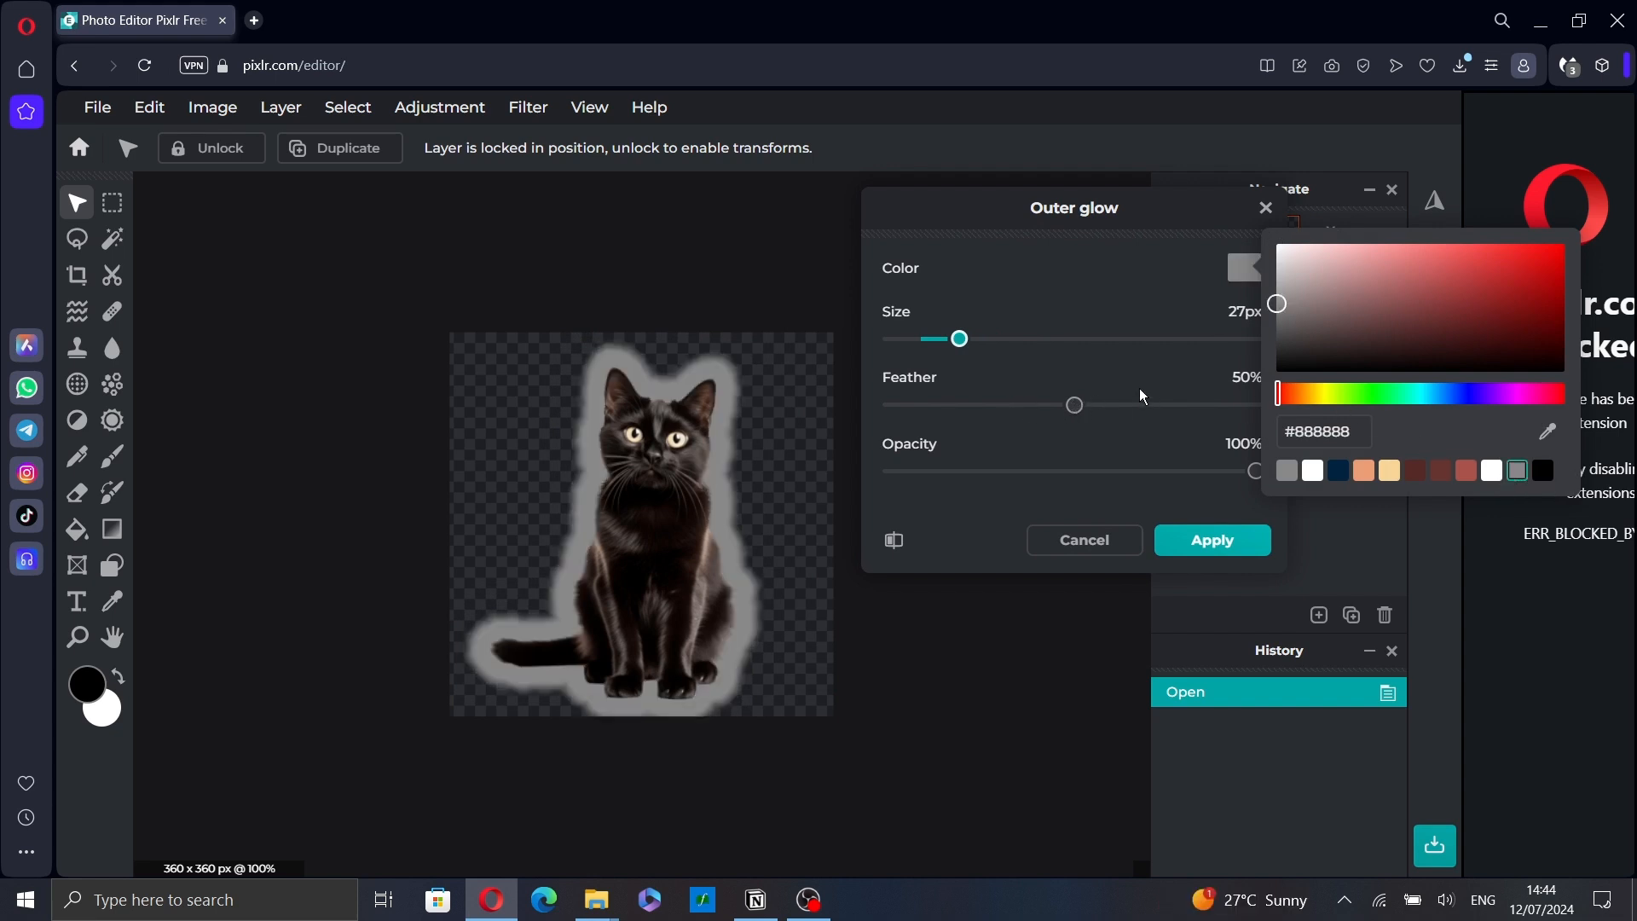
- Set the glow to 90% feather and 41% opacity, and compare before/after
left_click_drag(1072, 405, 1224, 406)
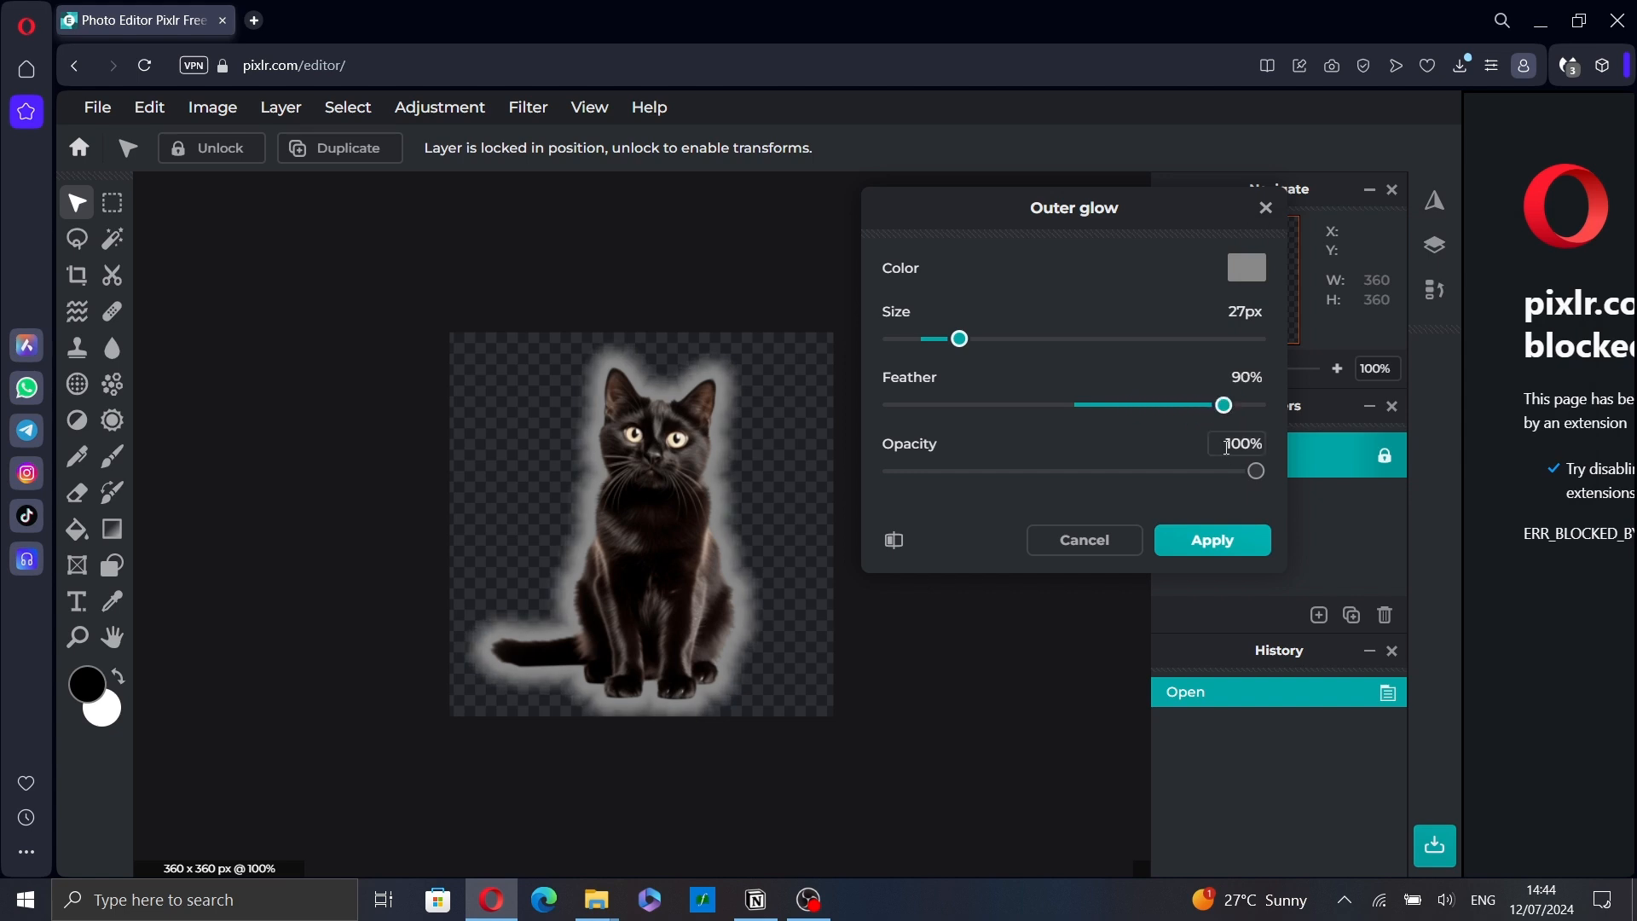
left_click_drag(1253, 471, 1056, 471)
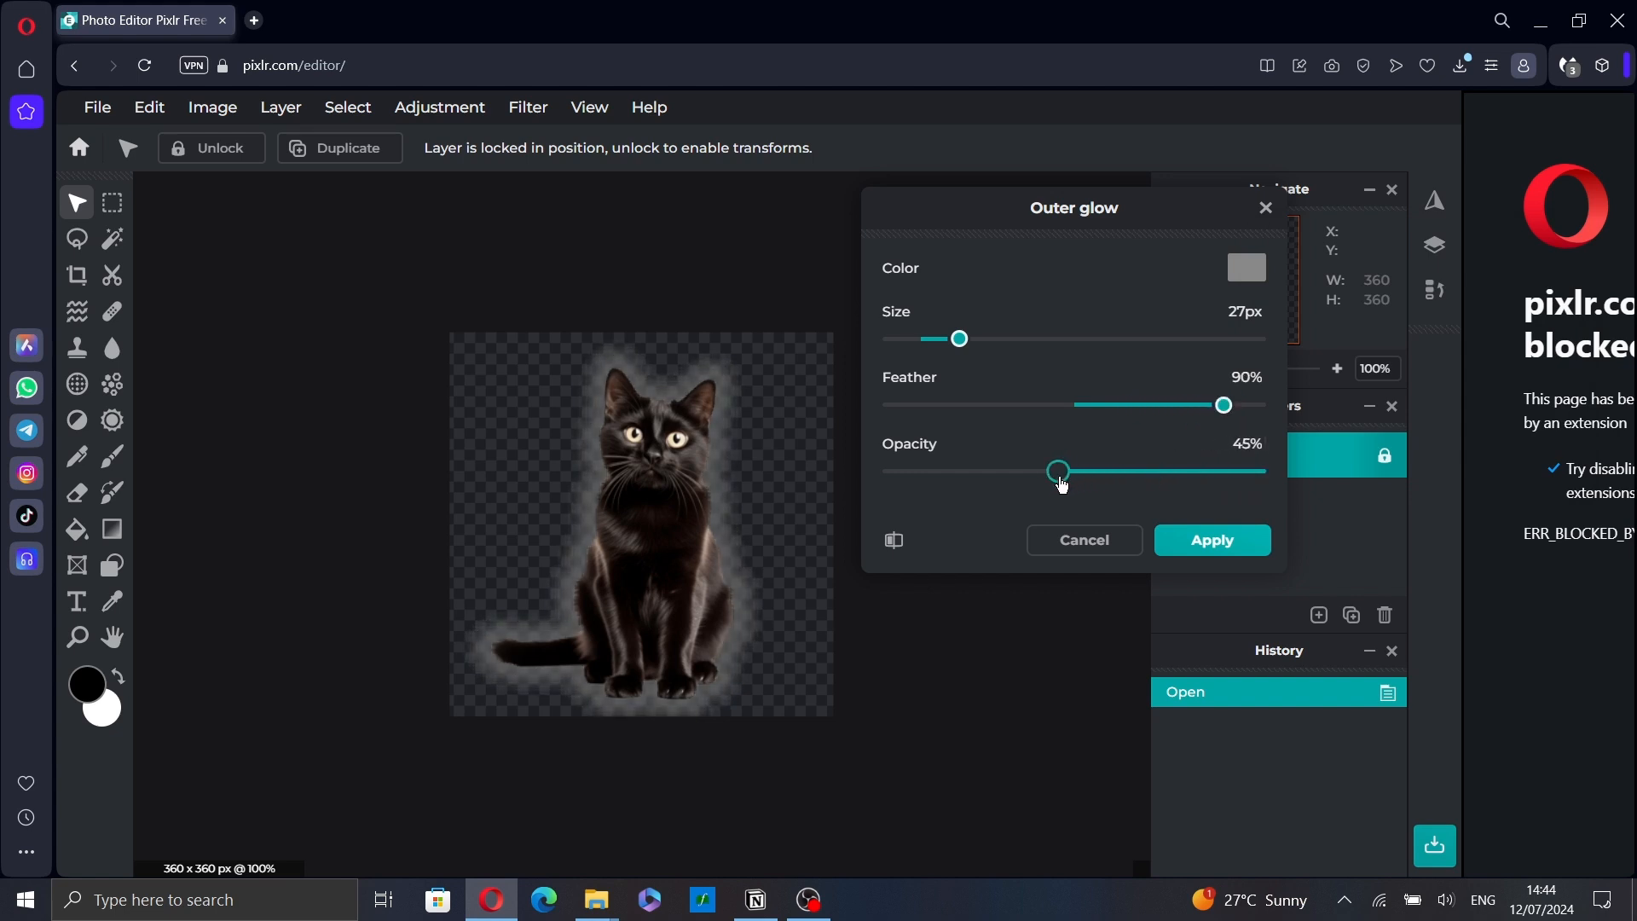
left_click_drag(1058, 470, 1043, 471)
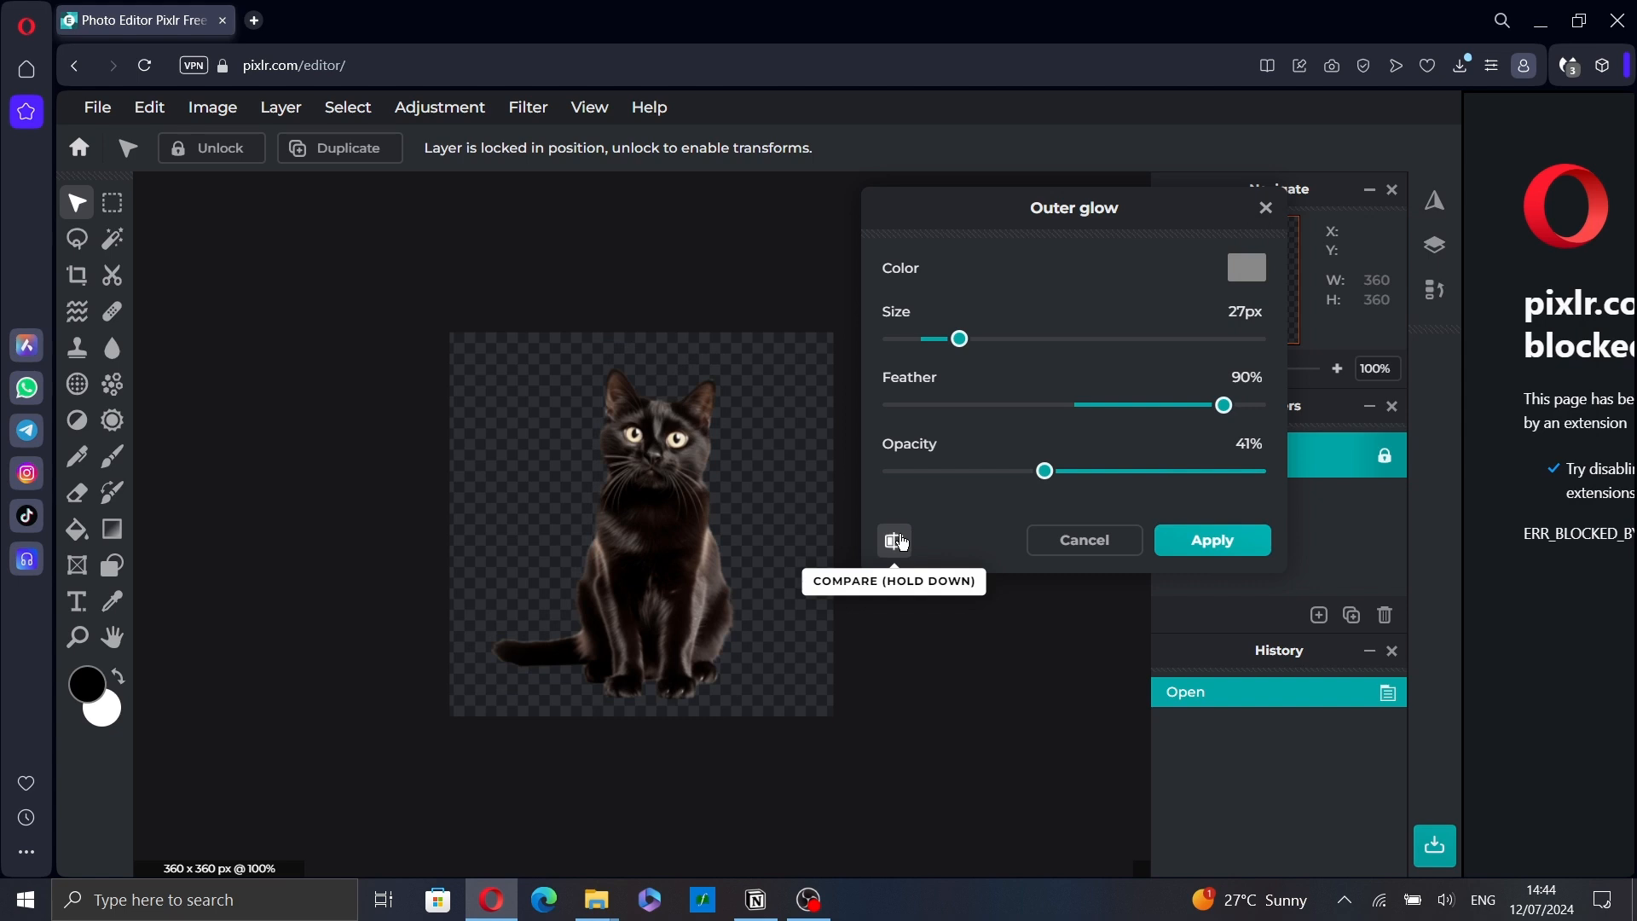
left_click(892, 541)
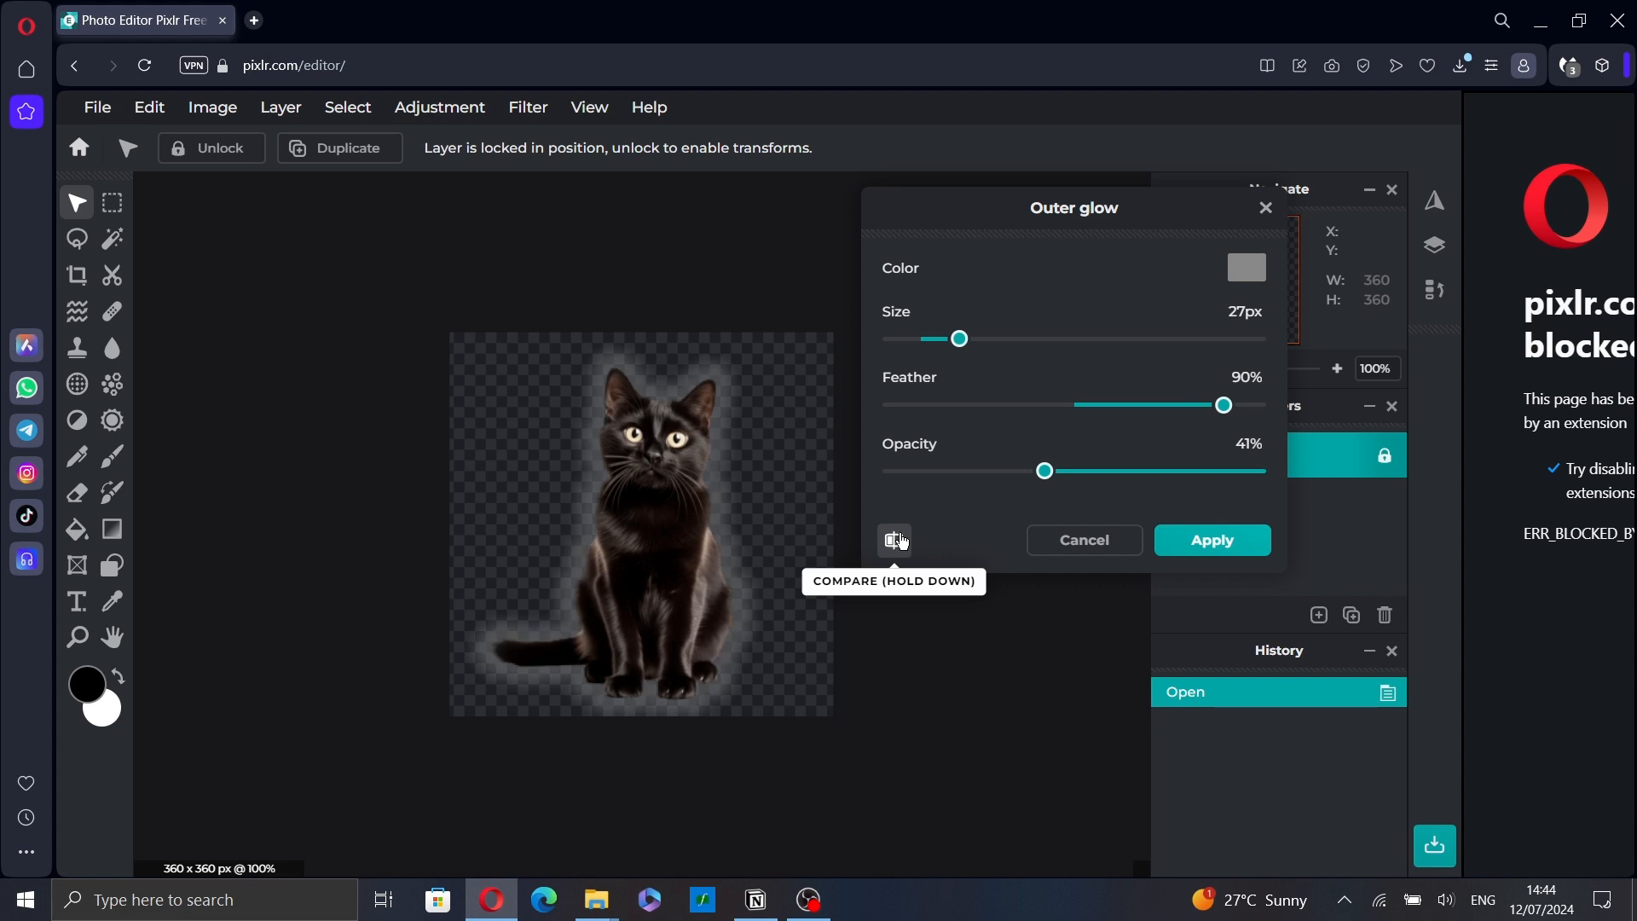
mouse_move(993, 536)
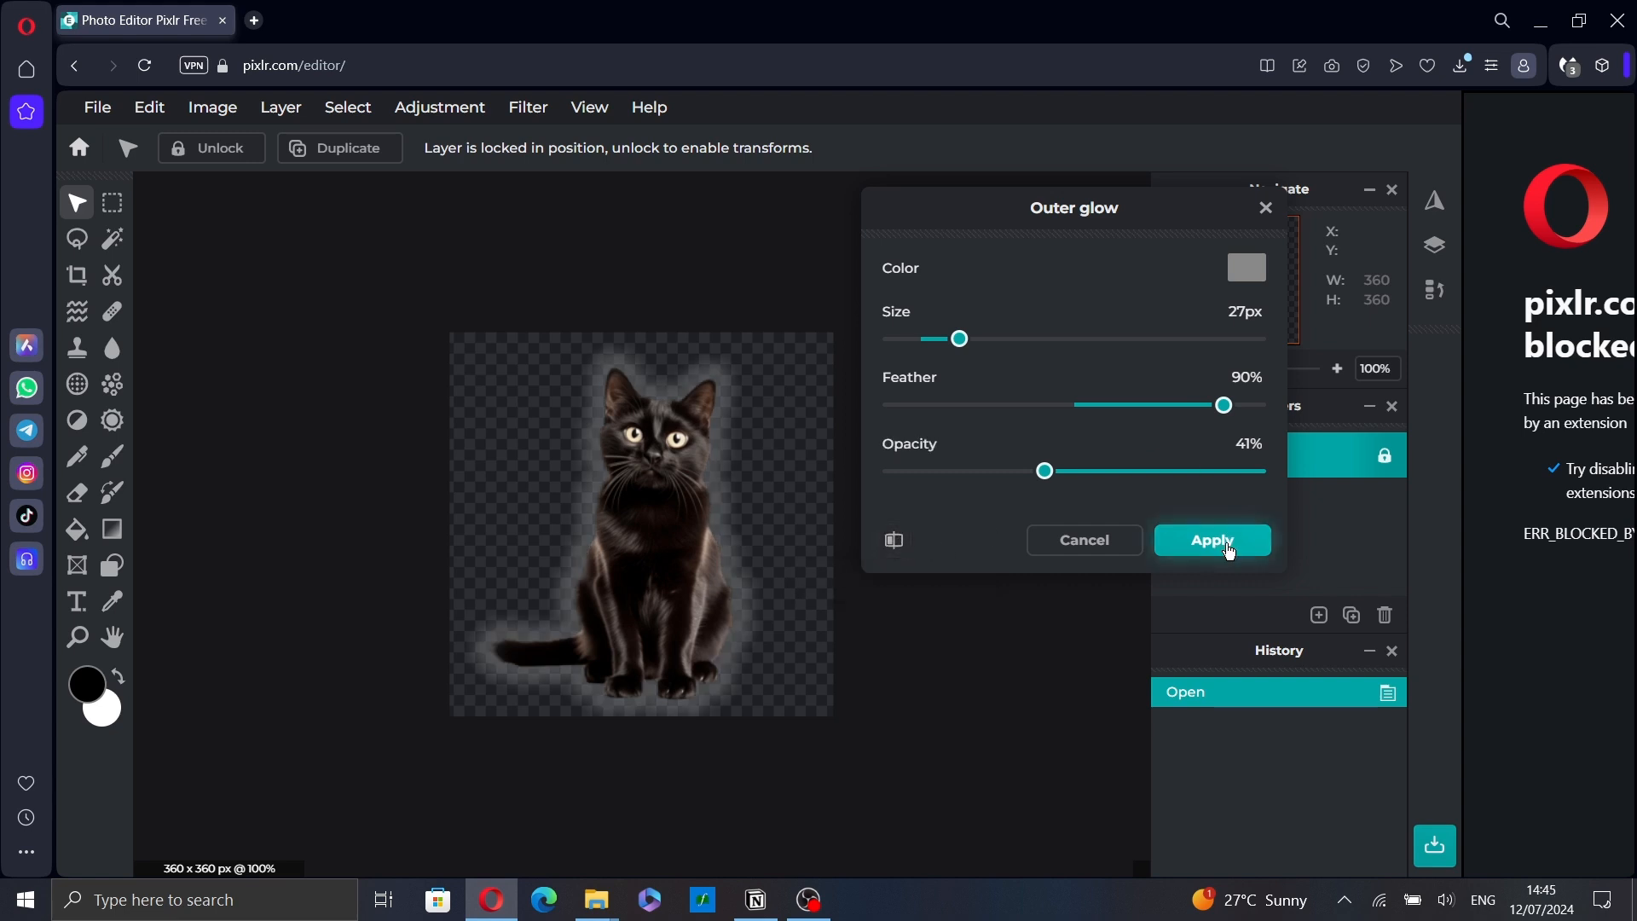
- Apply the grey outer glow to the cat and bring up Save from the File menu
left_click(1211, 540)
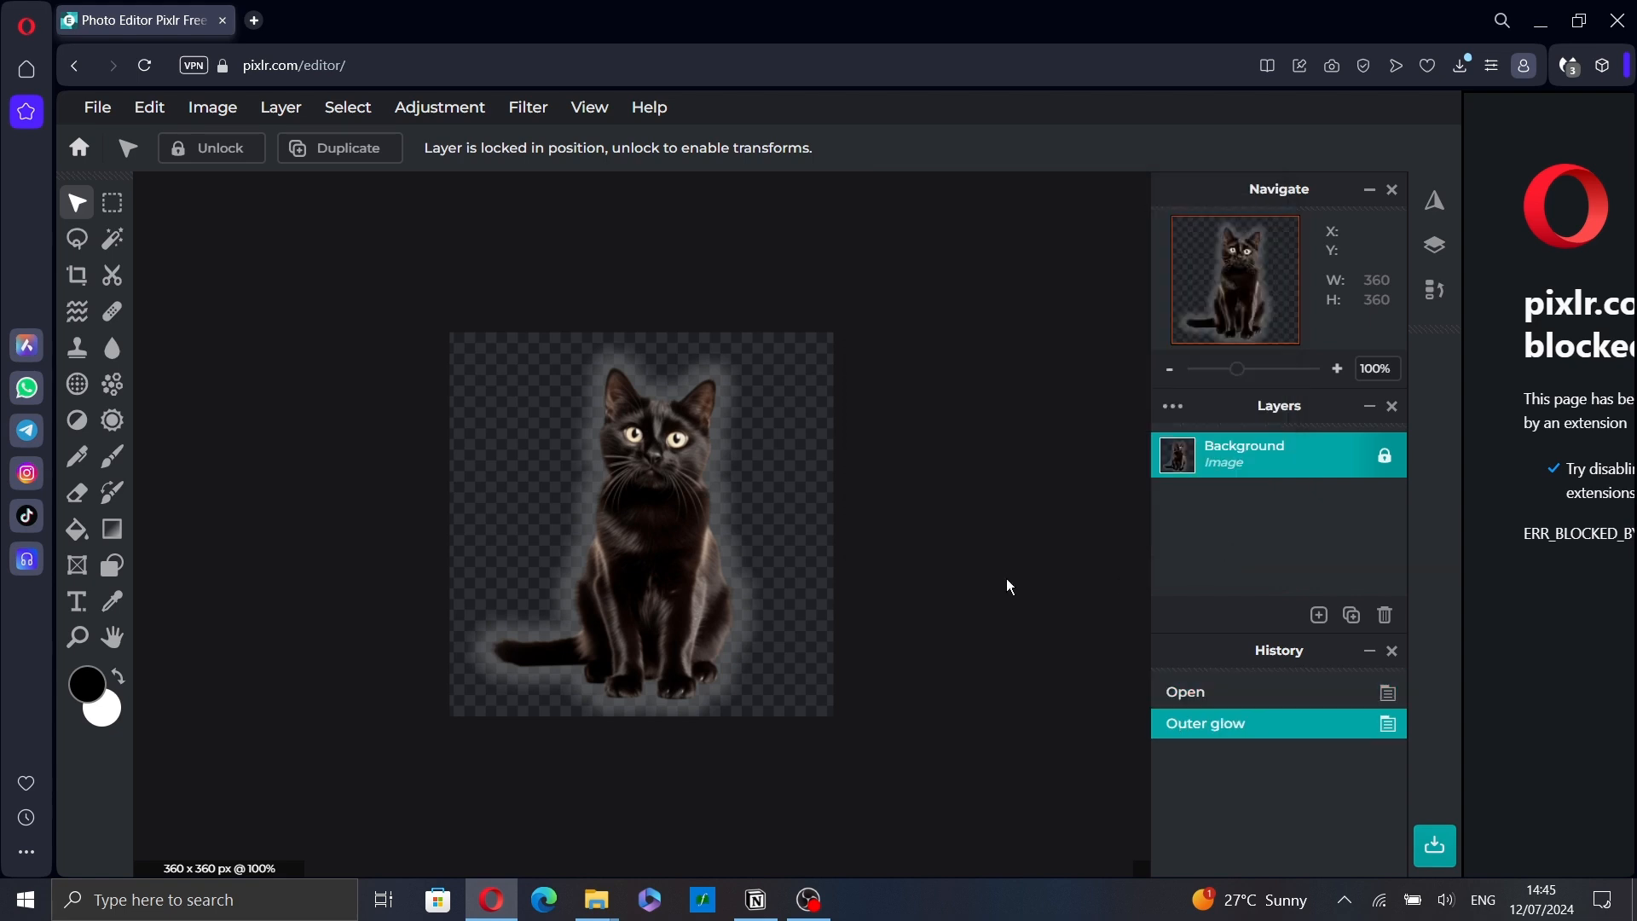
mouse_move(1491, 847)
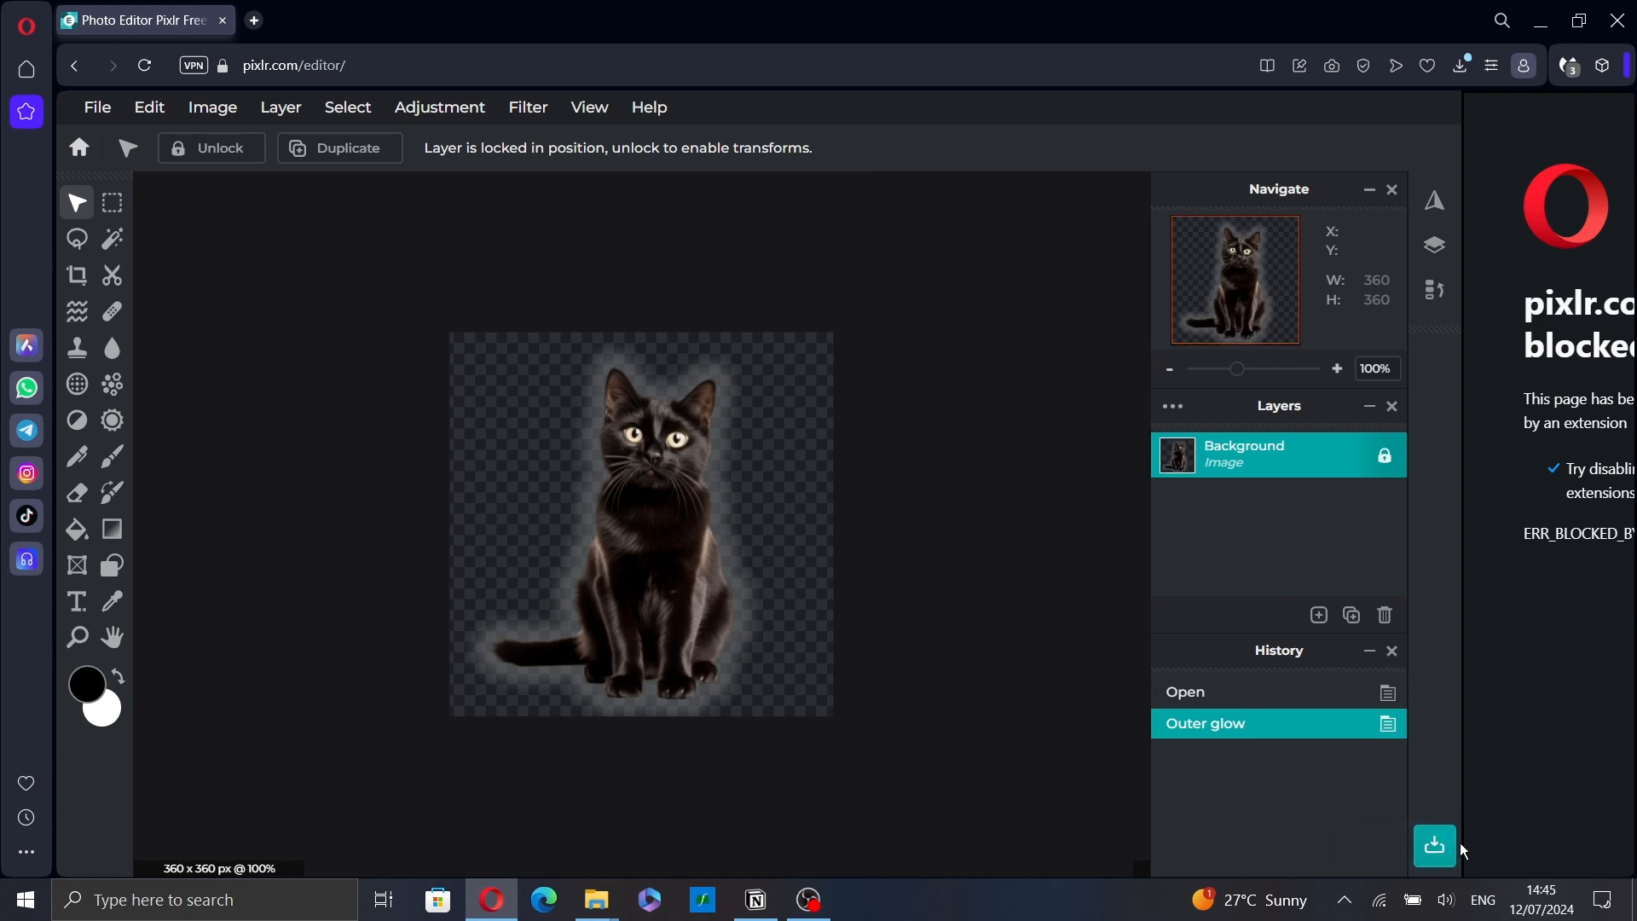
left_click(95, 106)
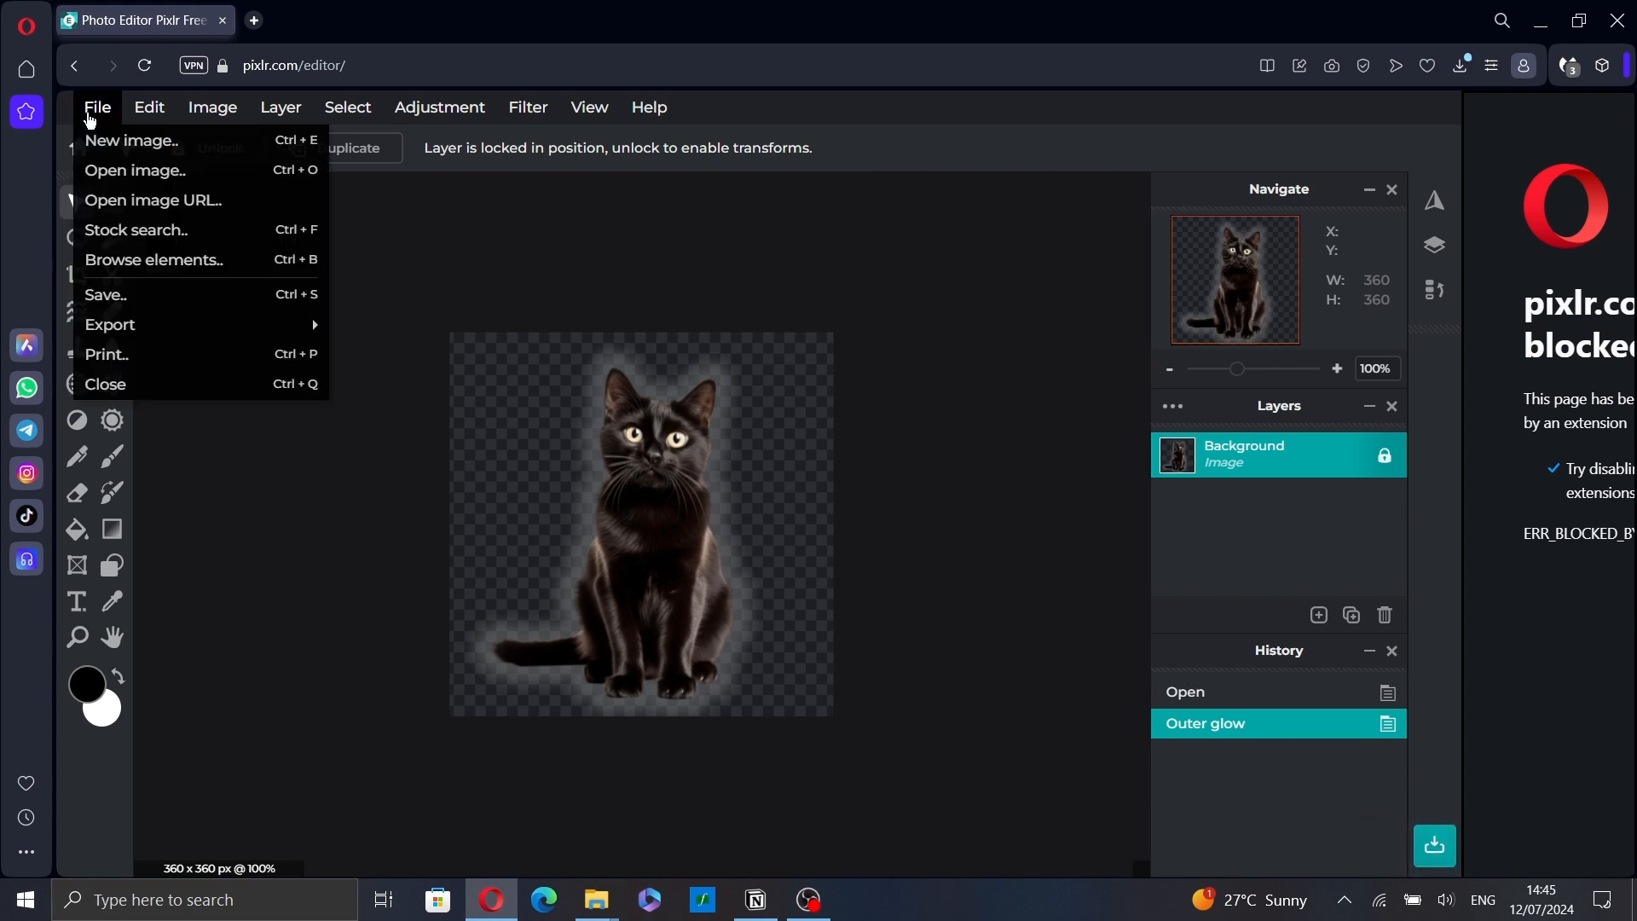
mouse_move(151, 259)
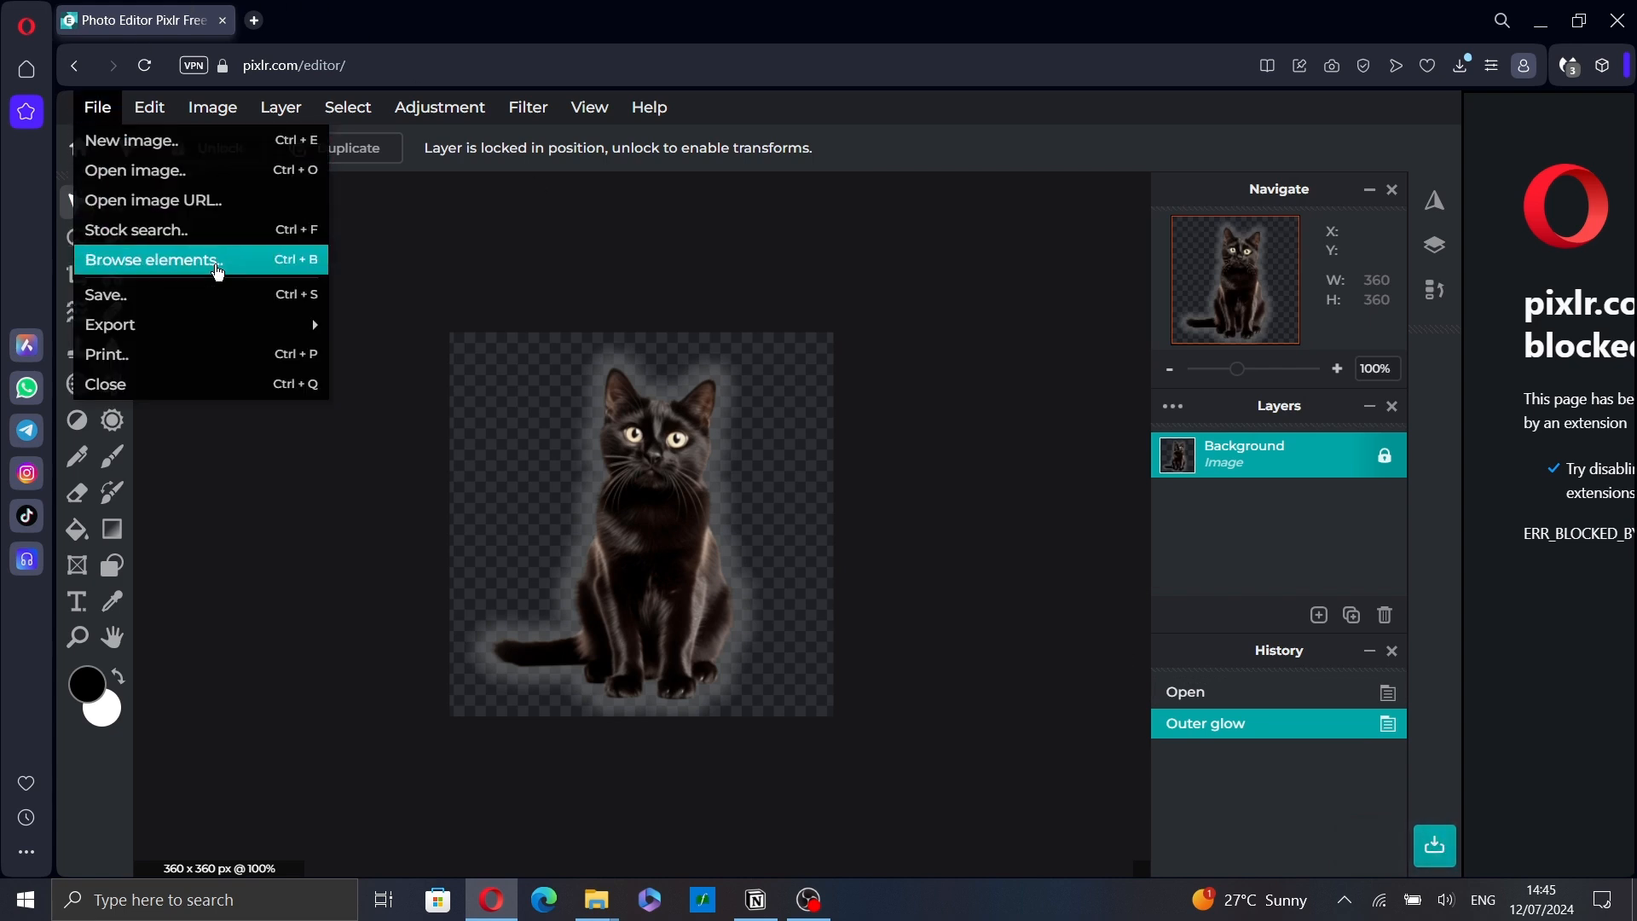
left_click(104, 295)
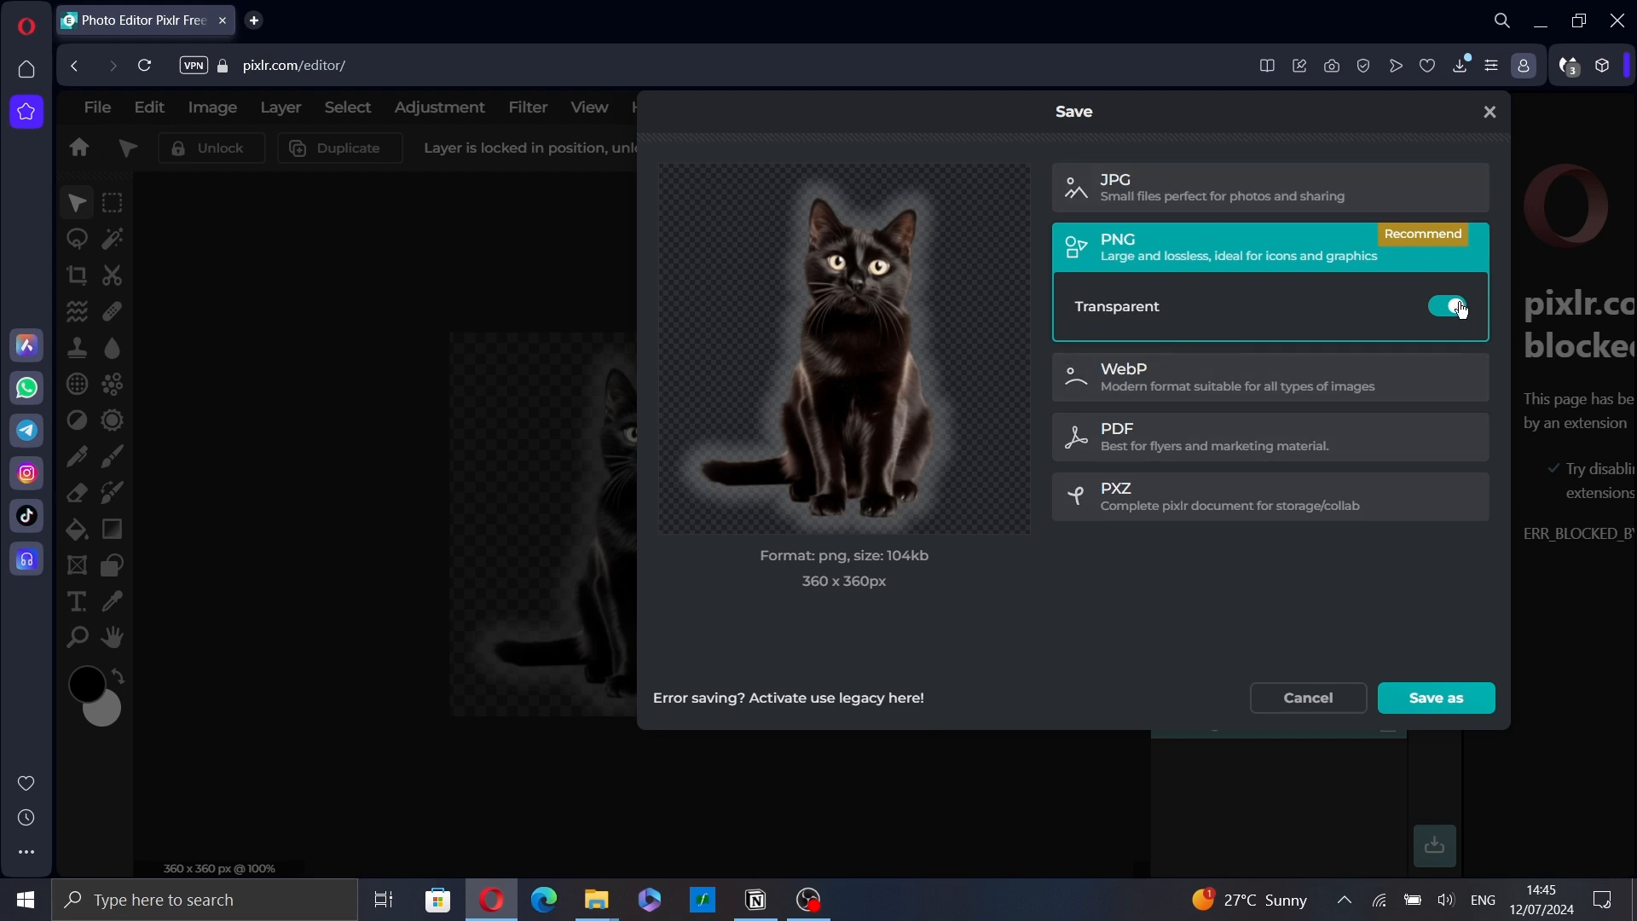
- Try other output formats, then settle on PNG with Transparent enabled
left_click(1449, 305)
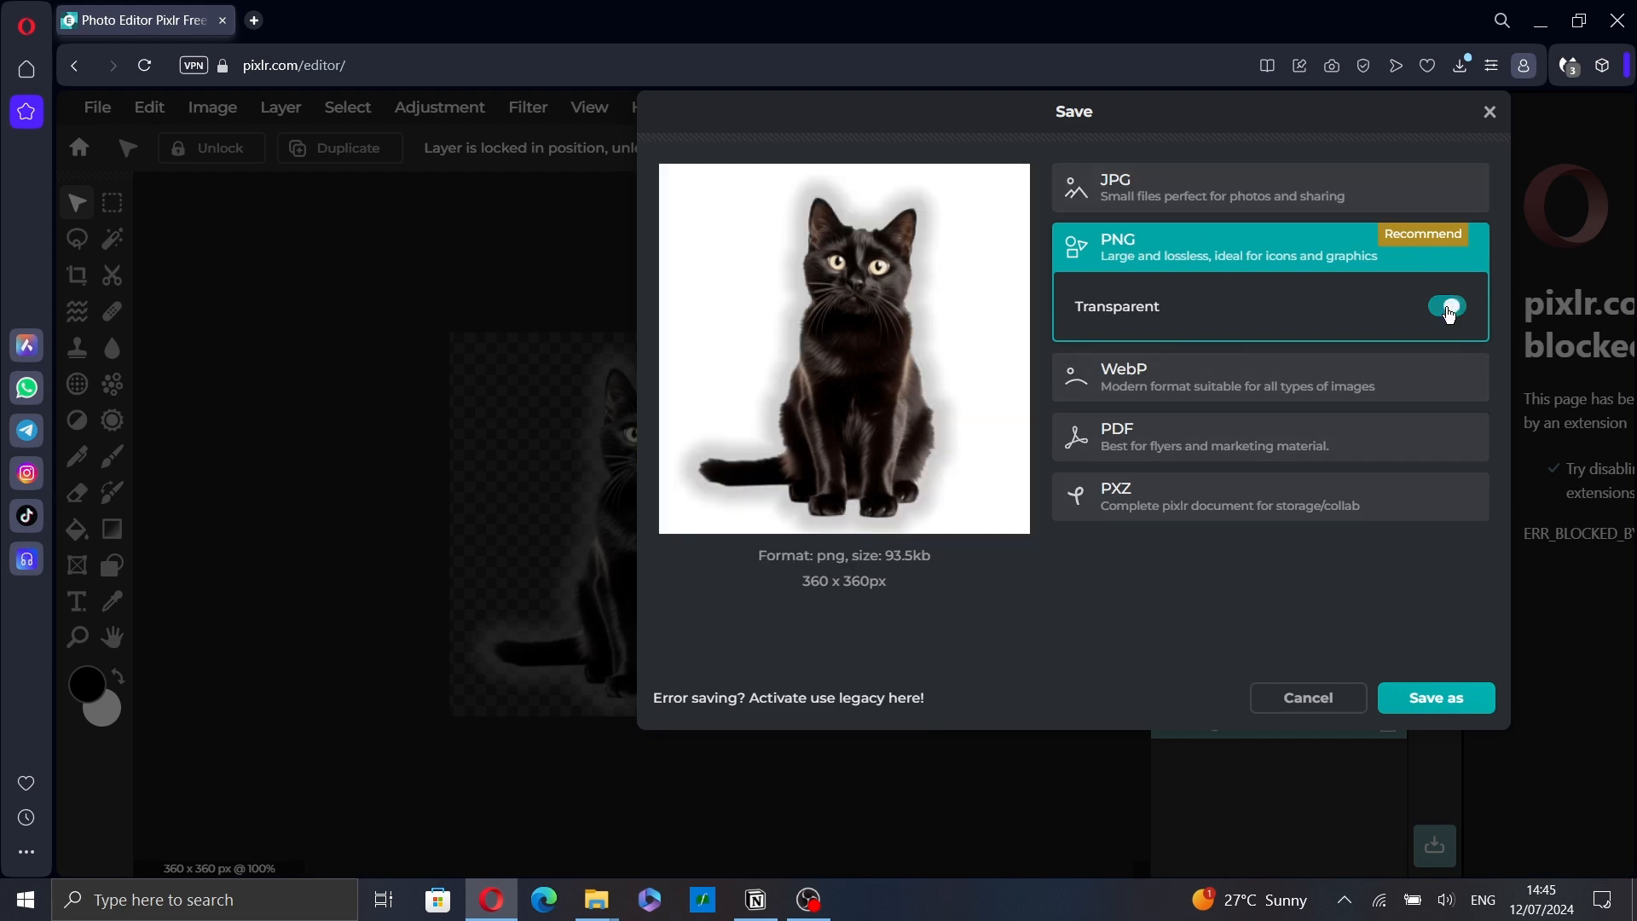
left_click(1448, 310)
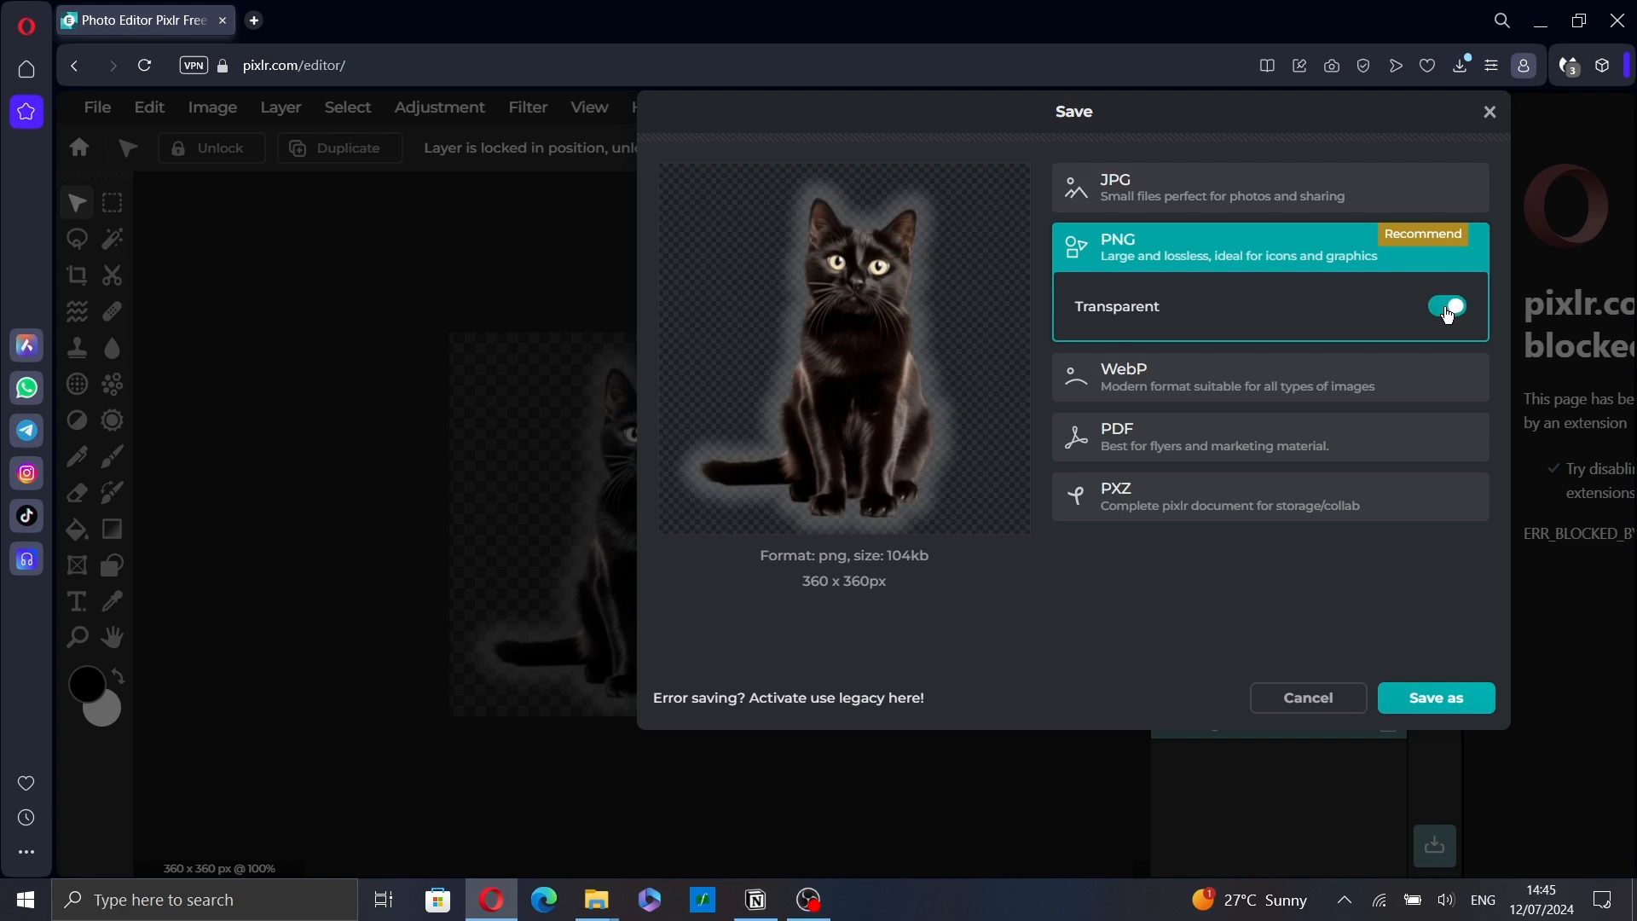
left_click(1446, 305)
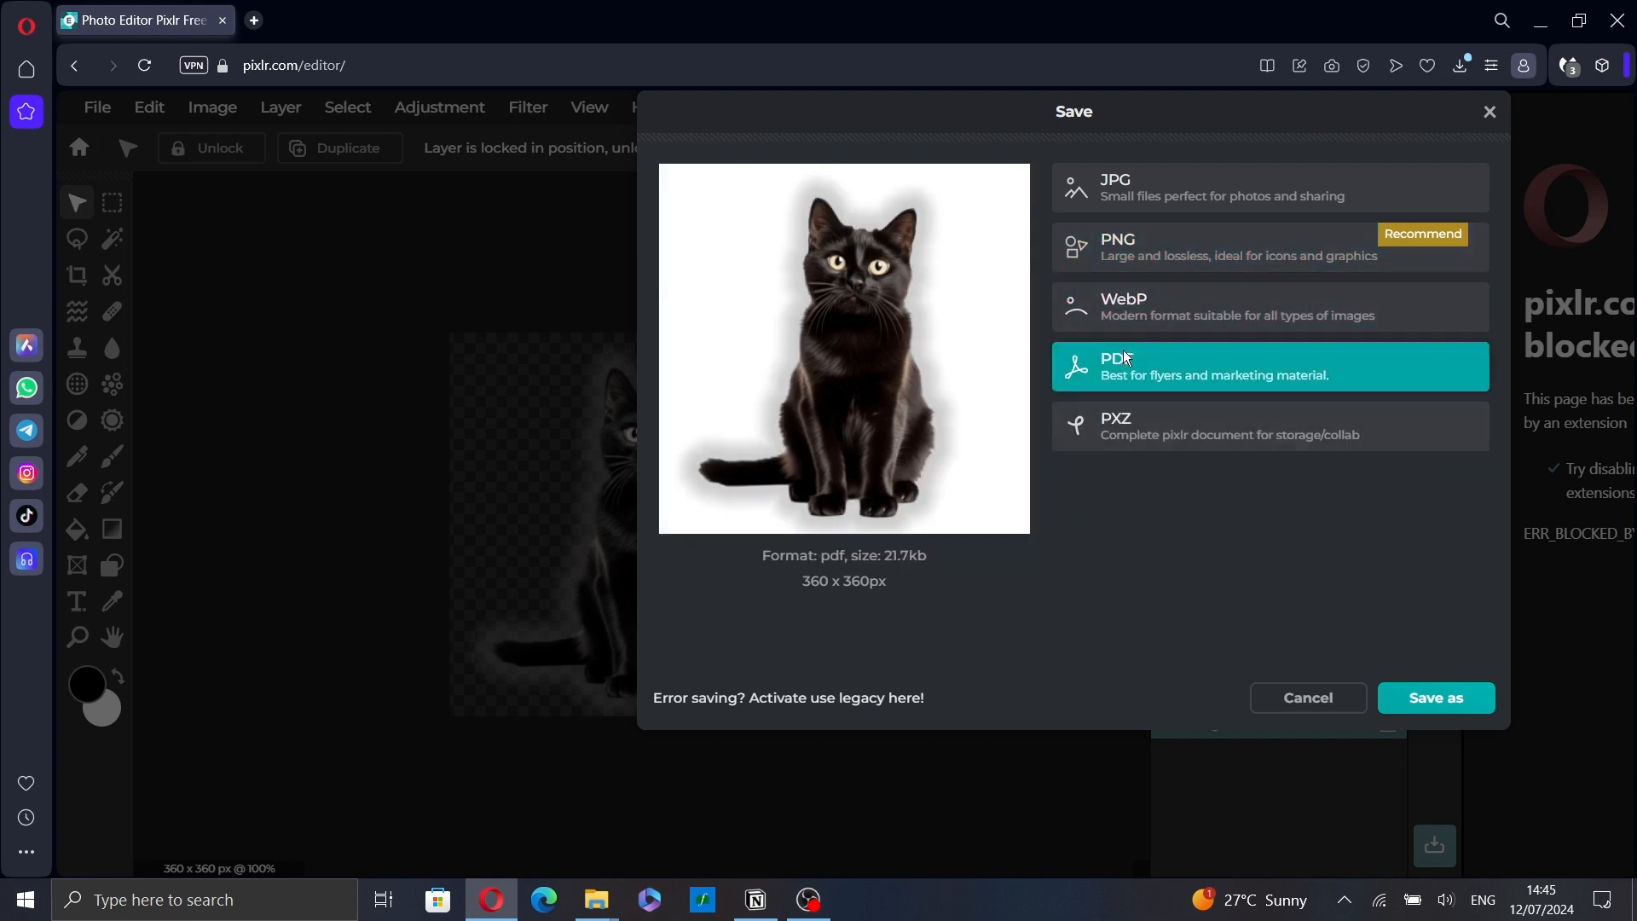
left_click(1147, 426)
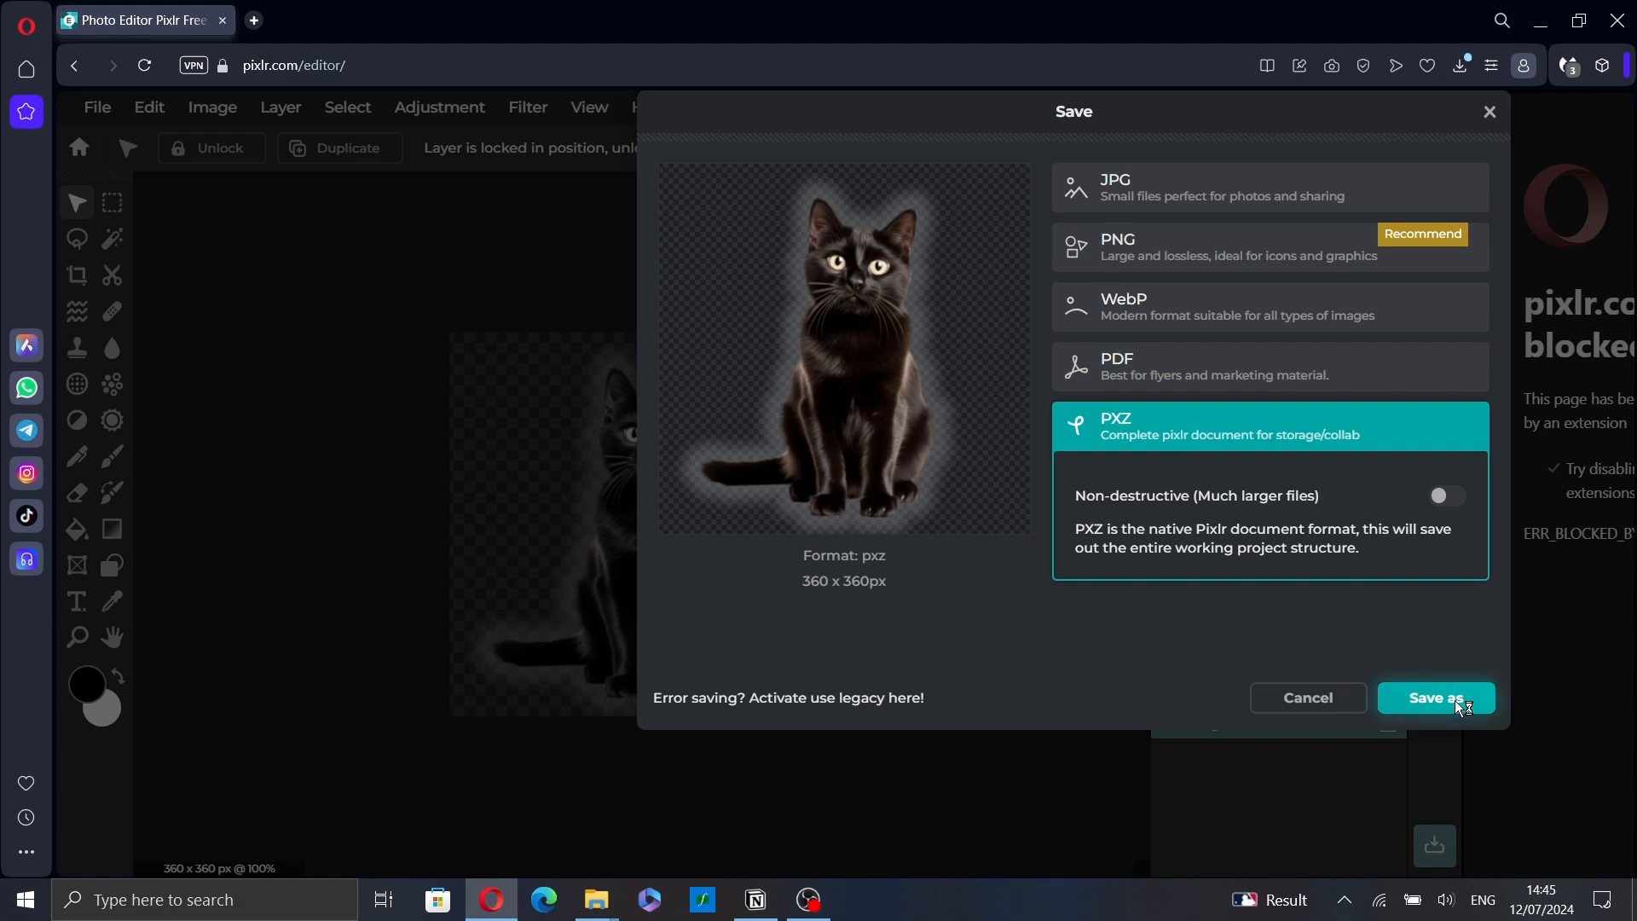
left_click(1434, 697)
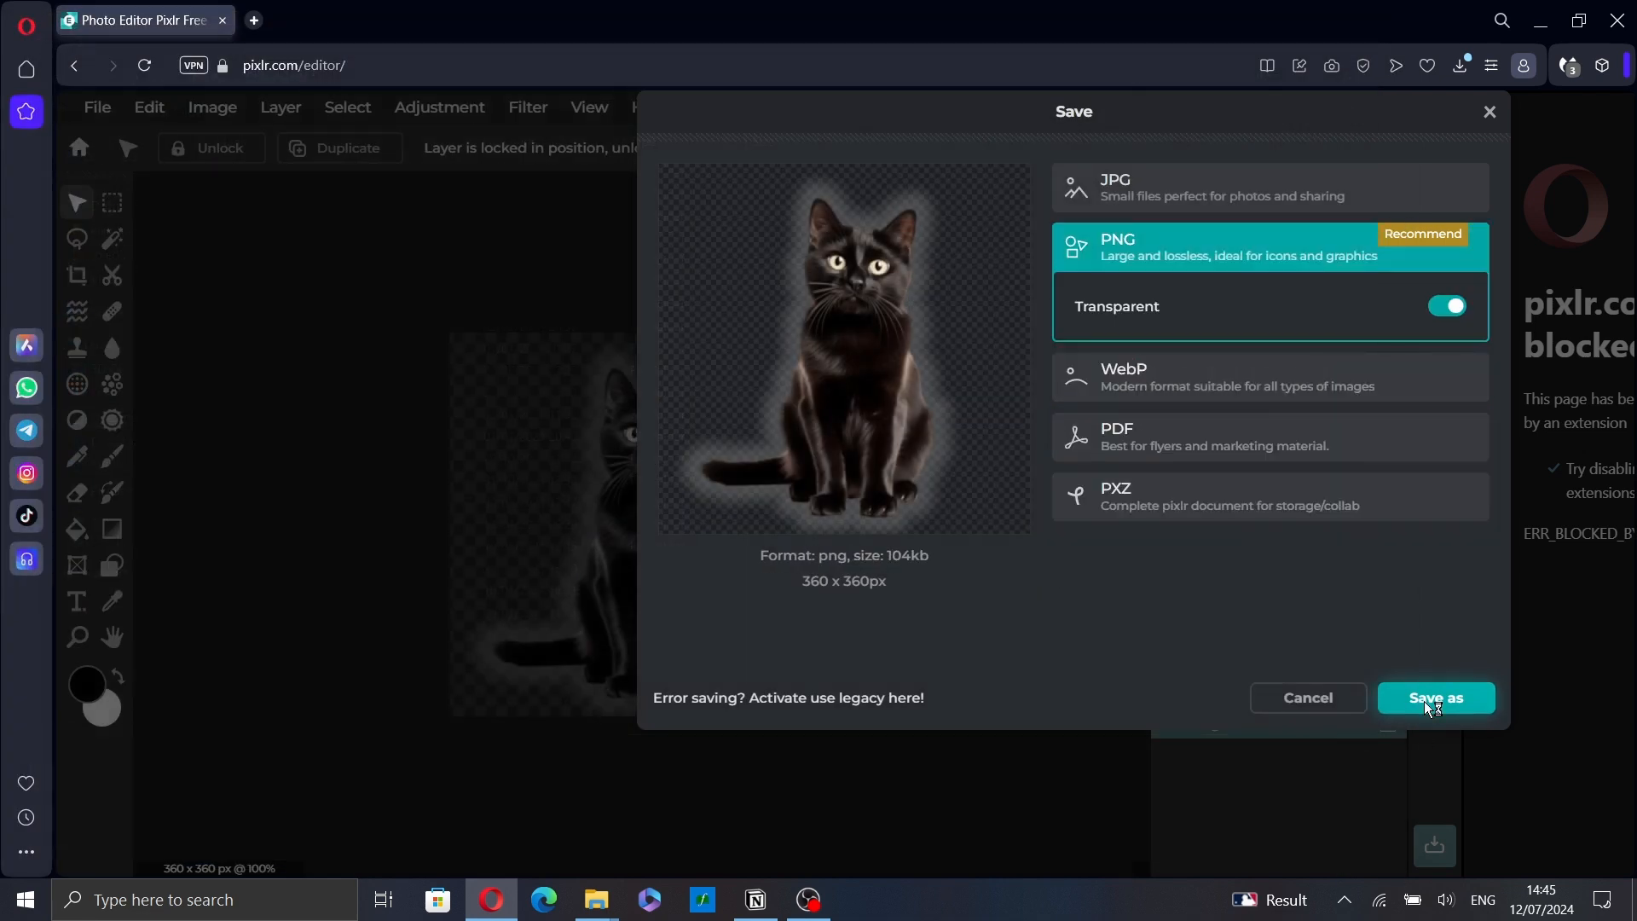
- Save the transparent PNG into the Documents folder
left_click(1434, 698)
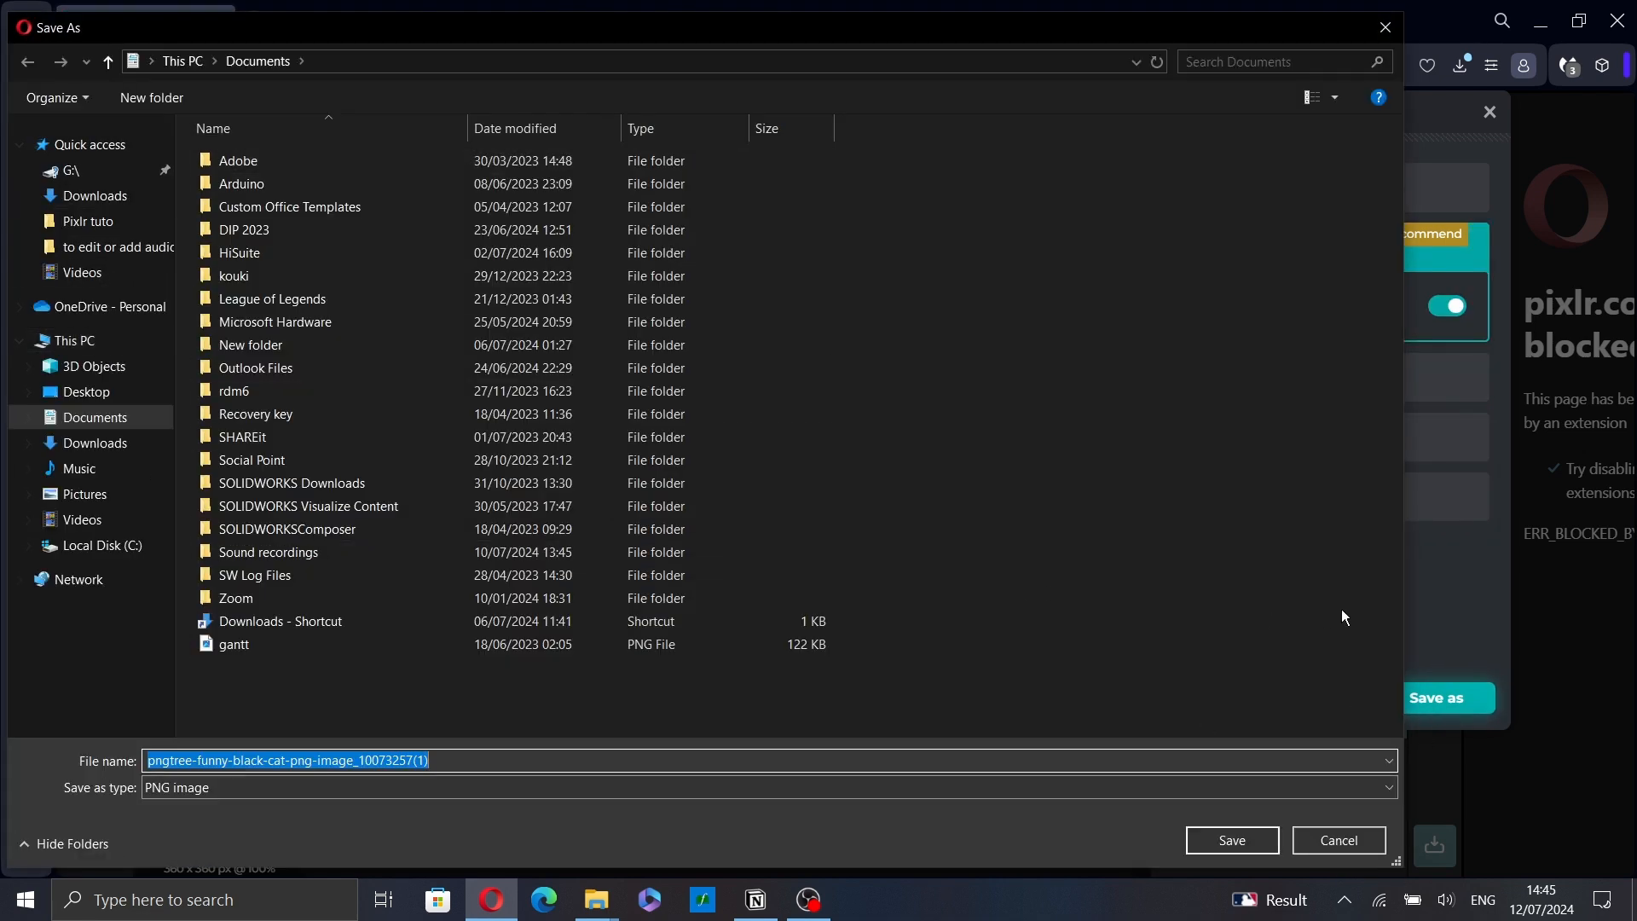
mouse_move(1231, 839)
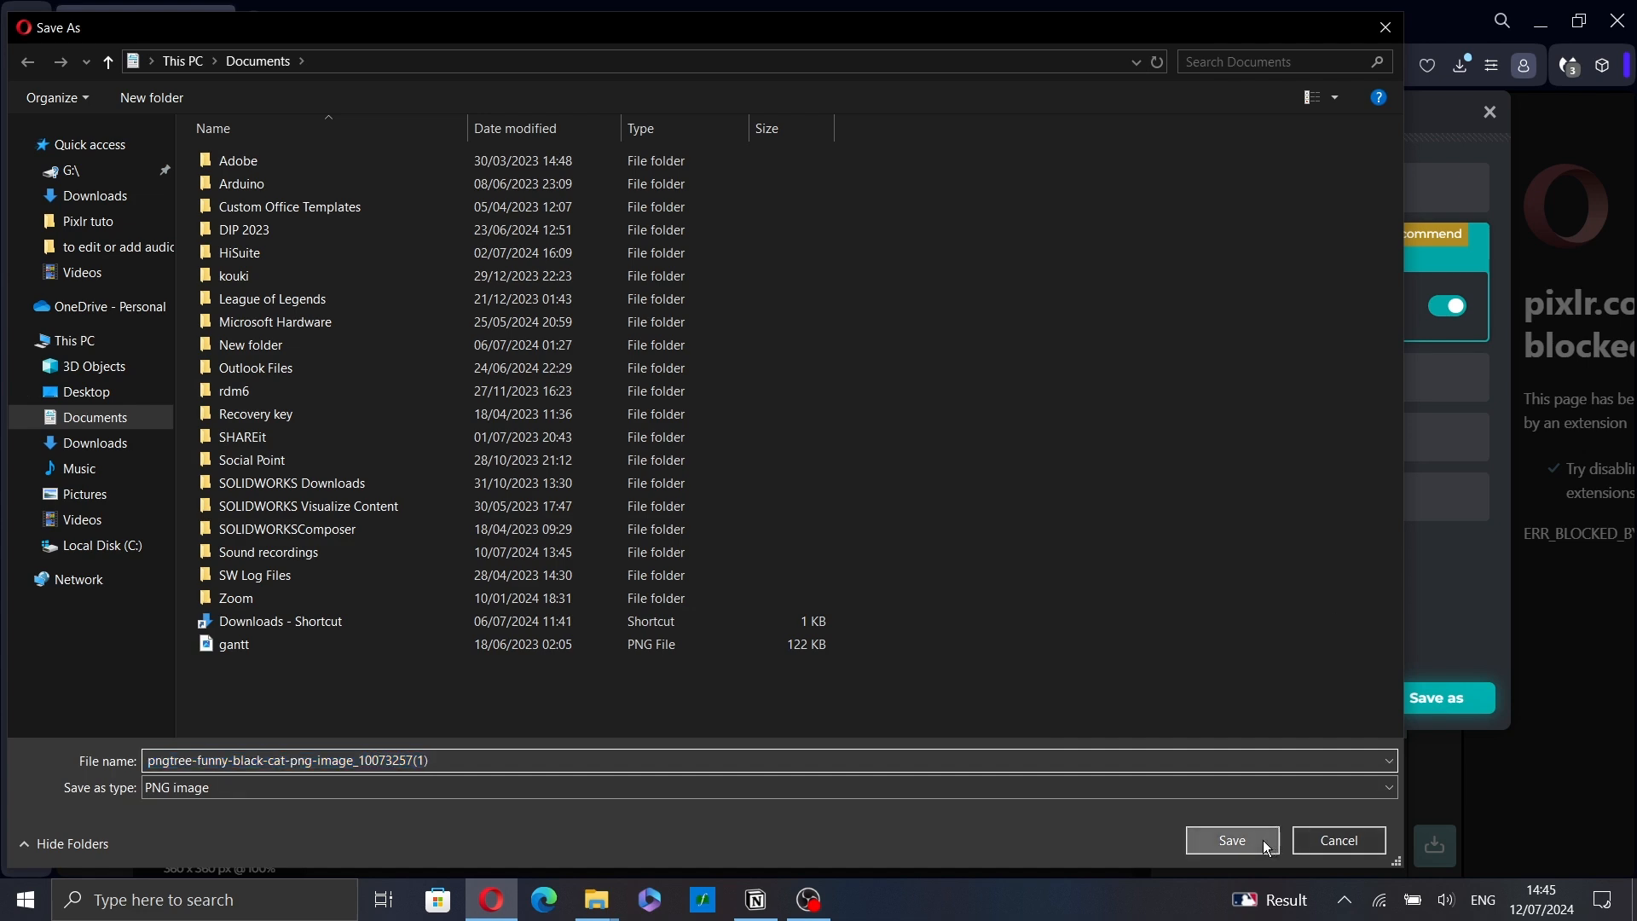
left_click(1231, 839)
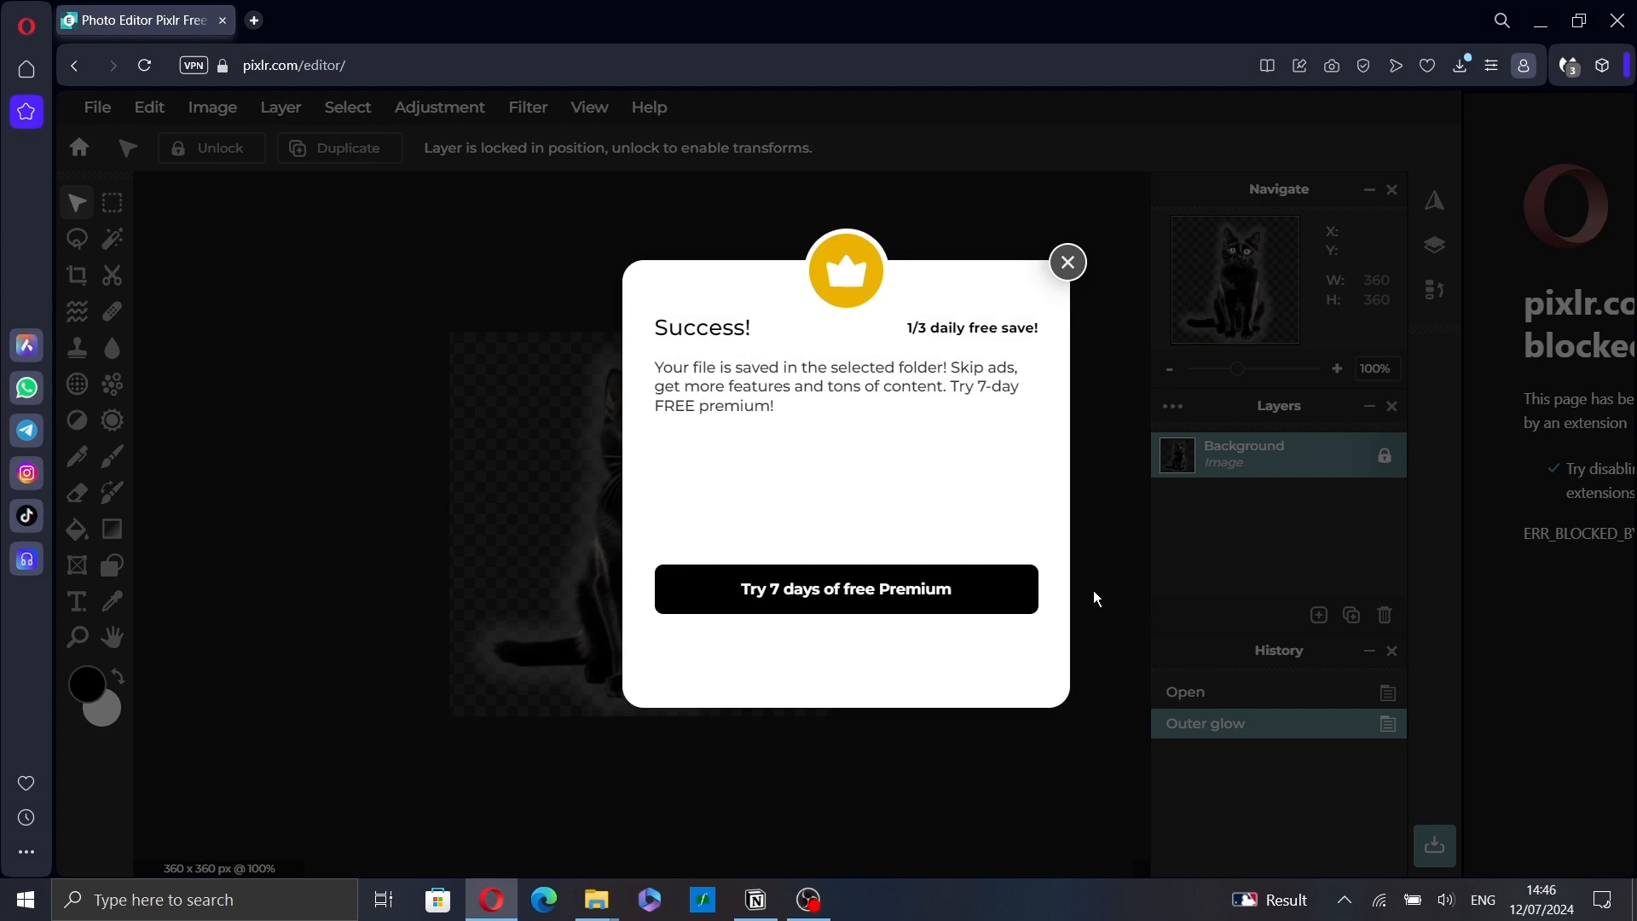
mouse_move(1098, 638)
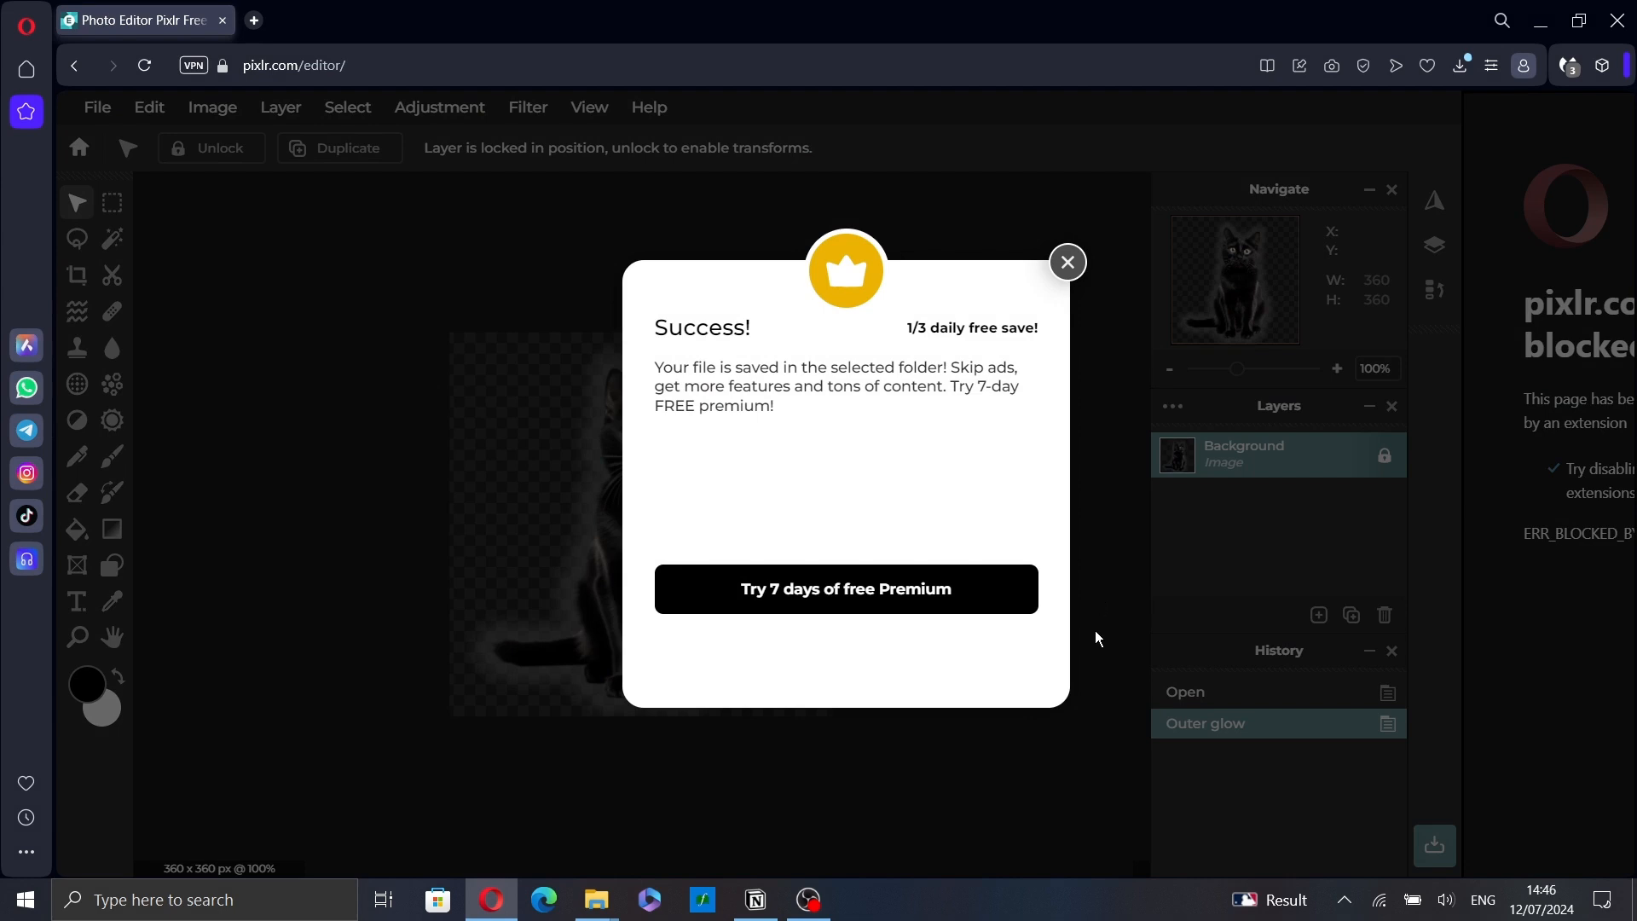